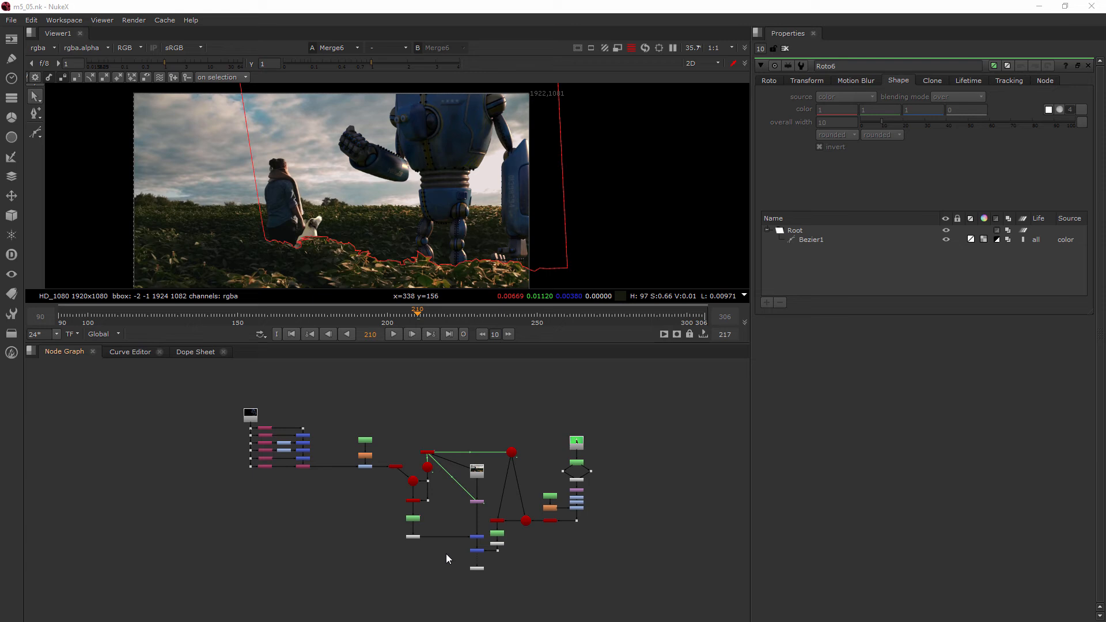
mouse_move(512, 565)
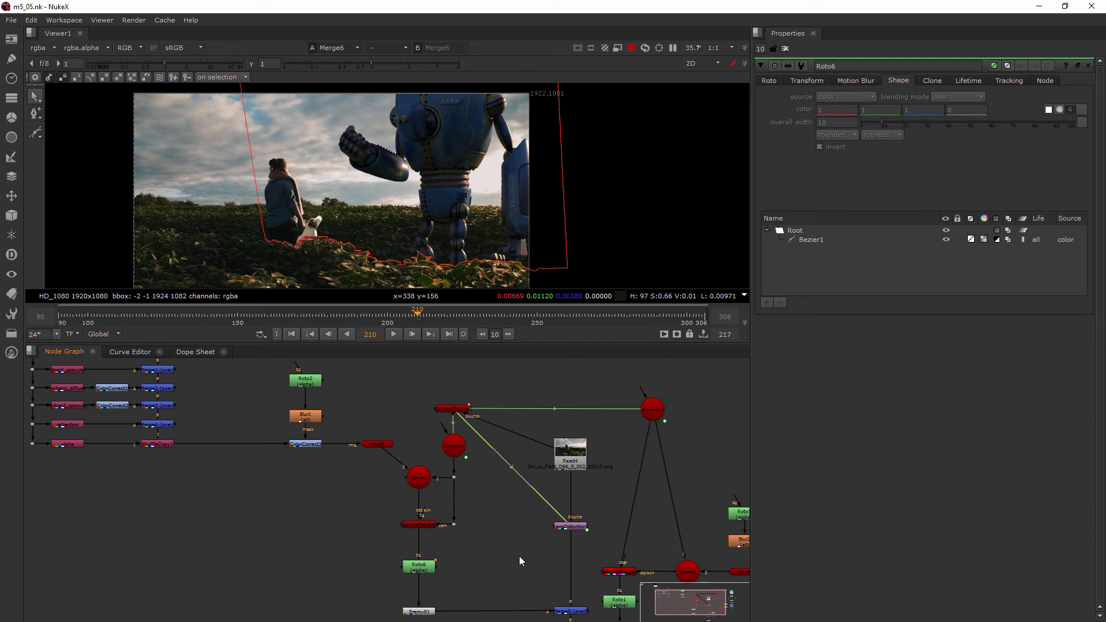
mouse_move(286, 485)
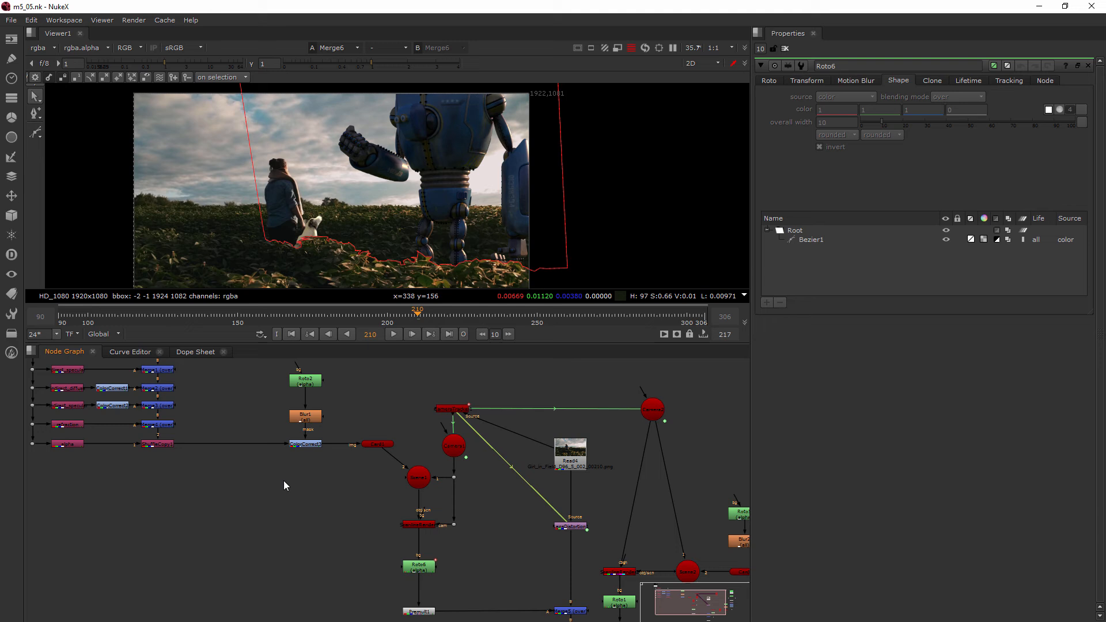
mouse_move(537, 183)
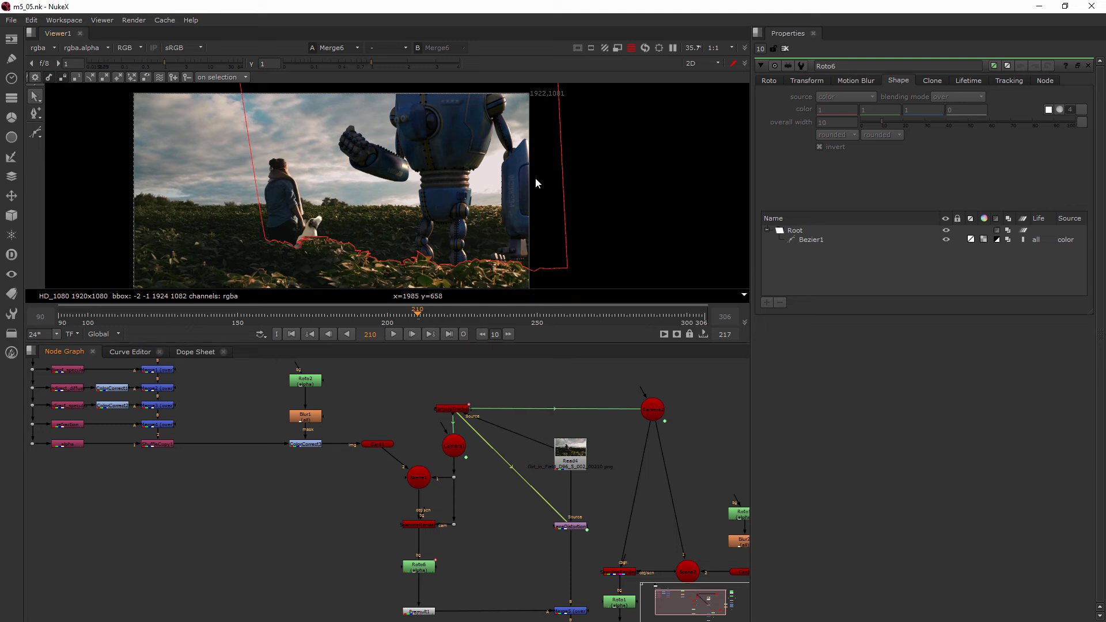
mouse_move(372, 149)
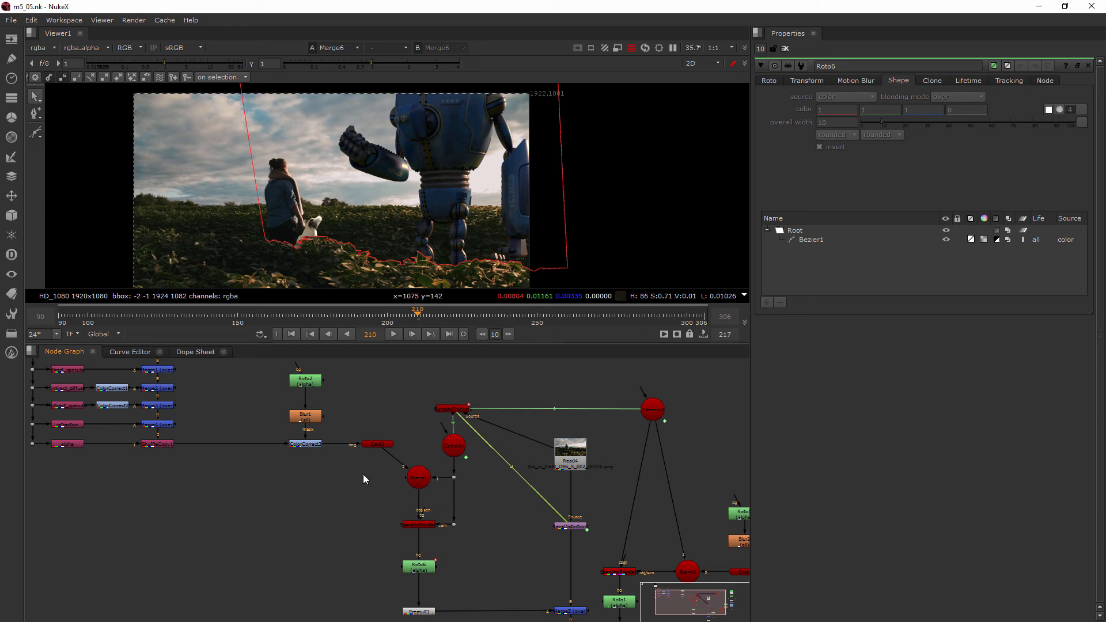
mouse_move(357, 491)
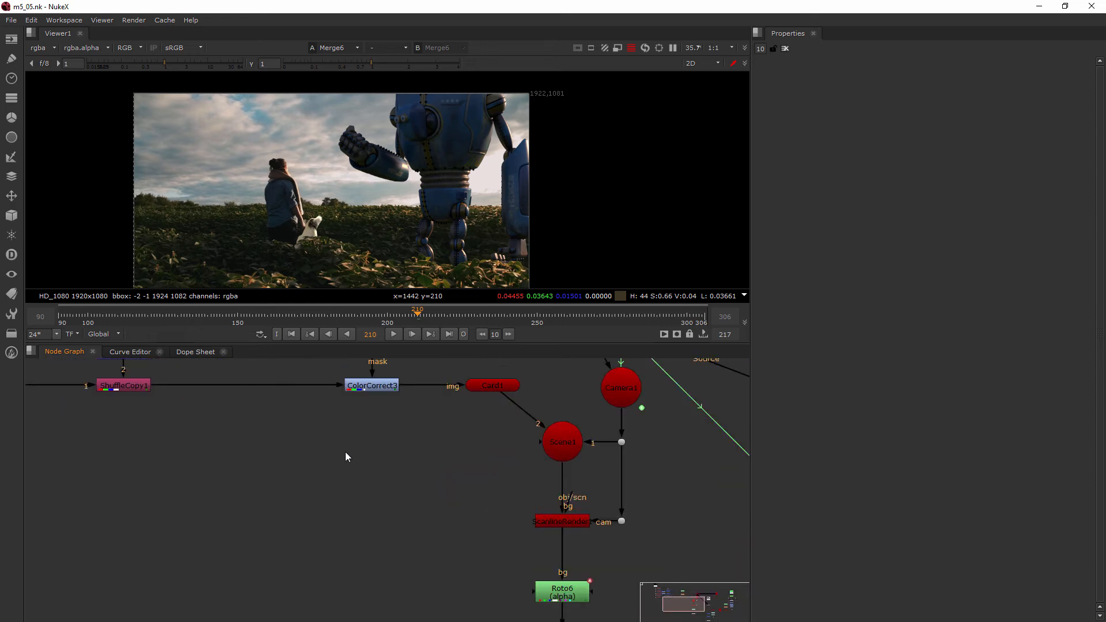
mouse_move(477, 396)
text(r)
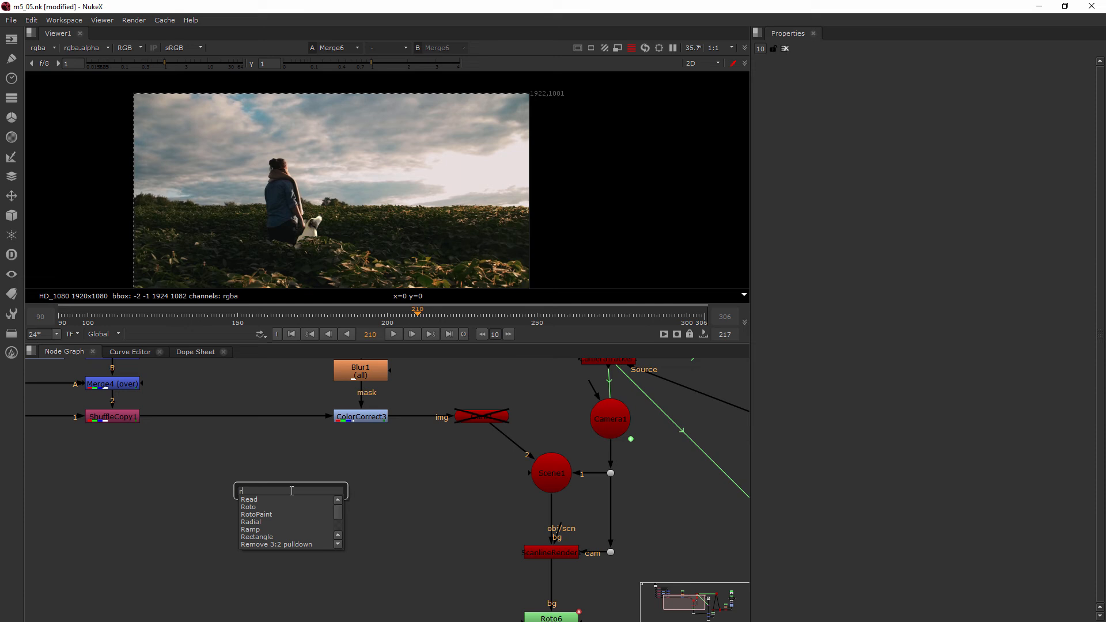
- Add a ReadGeo node via the Tab menu and feed it into Scene1
text(ead)
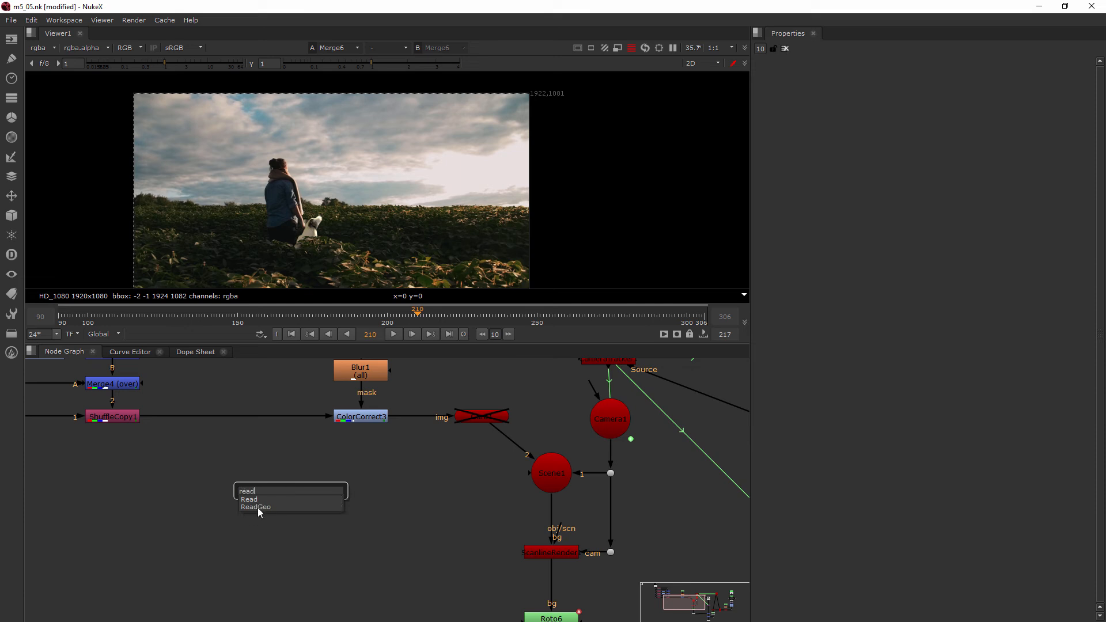
mouse_move(281, 502)
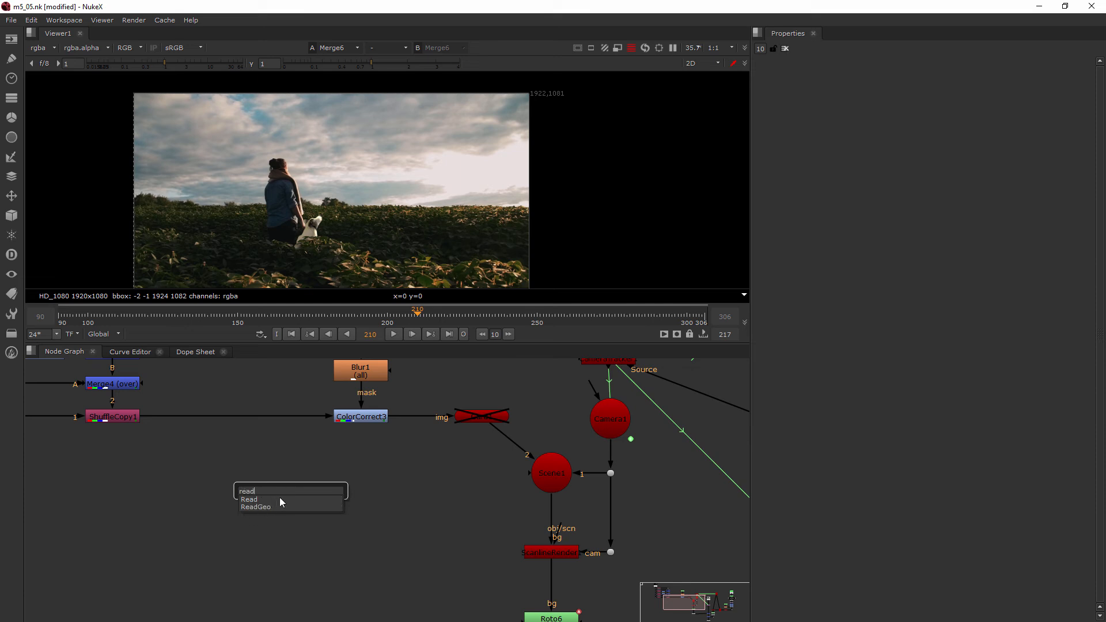
click(256, 506)
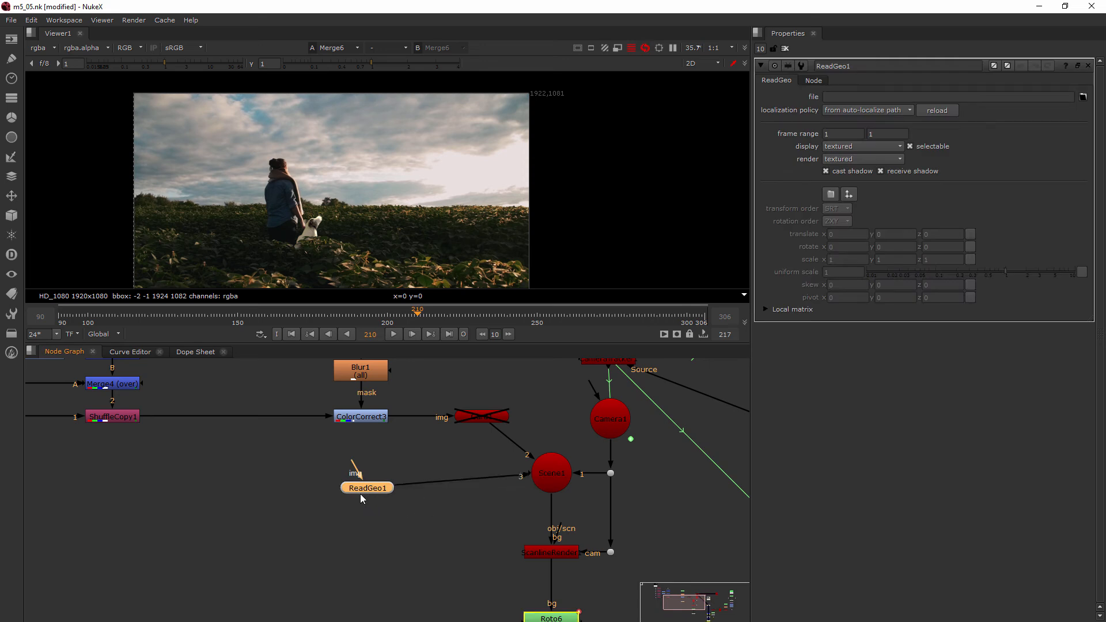
- Nudge ReadGeo1 up in the Node Graph so it sits level with the Scene node
drag(366, 487, 358, 472)
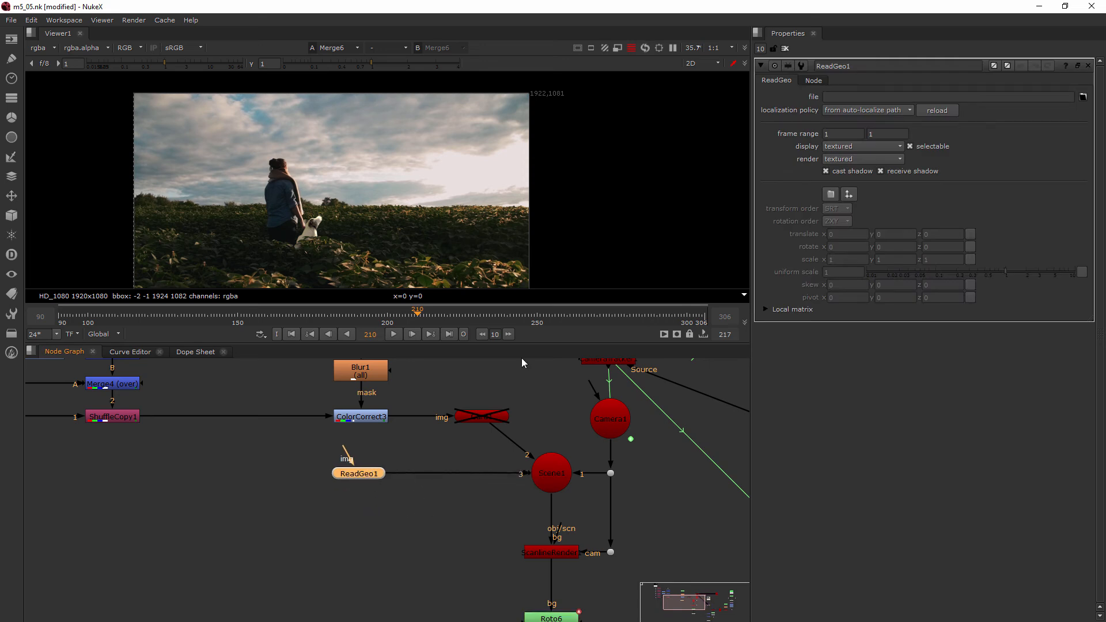
mouse_move(598, 148)
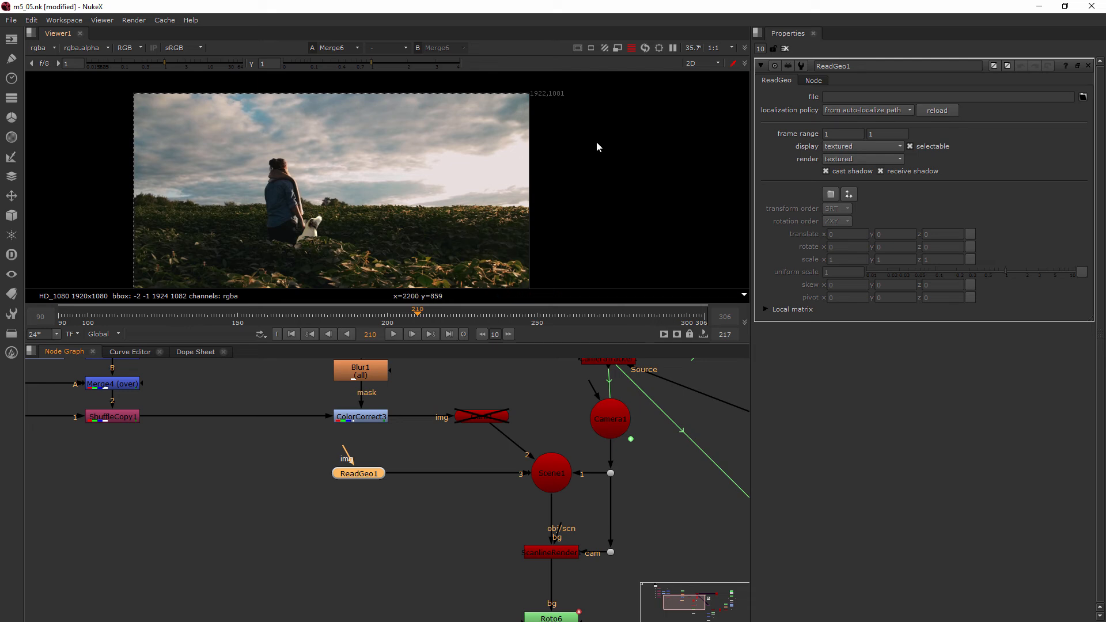
mouse_move(977, 138)
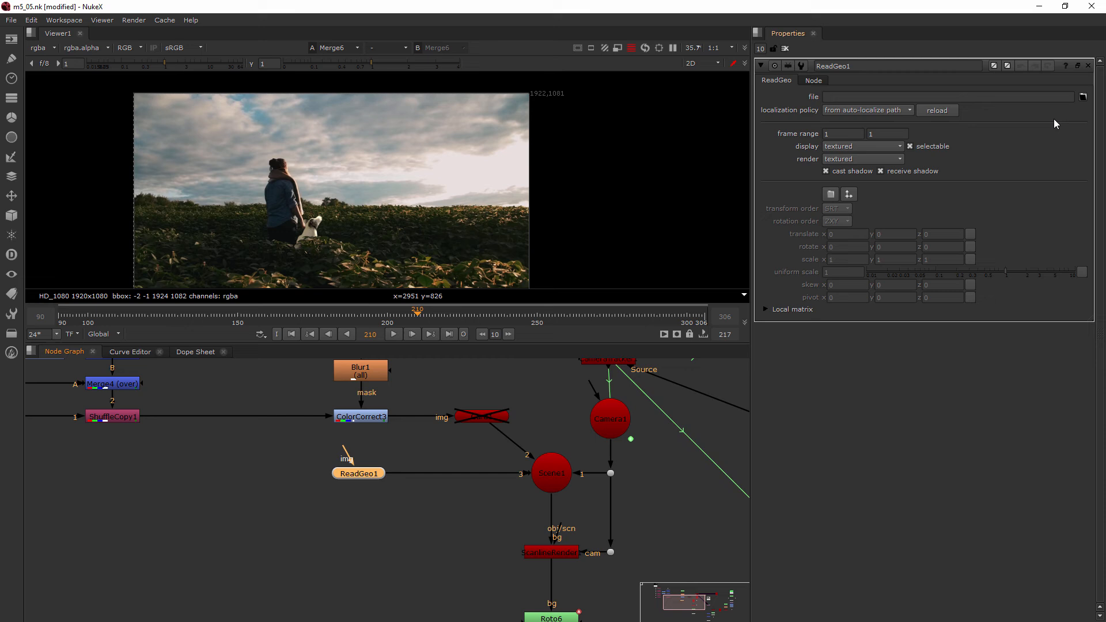
mouse_move(936, 225)
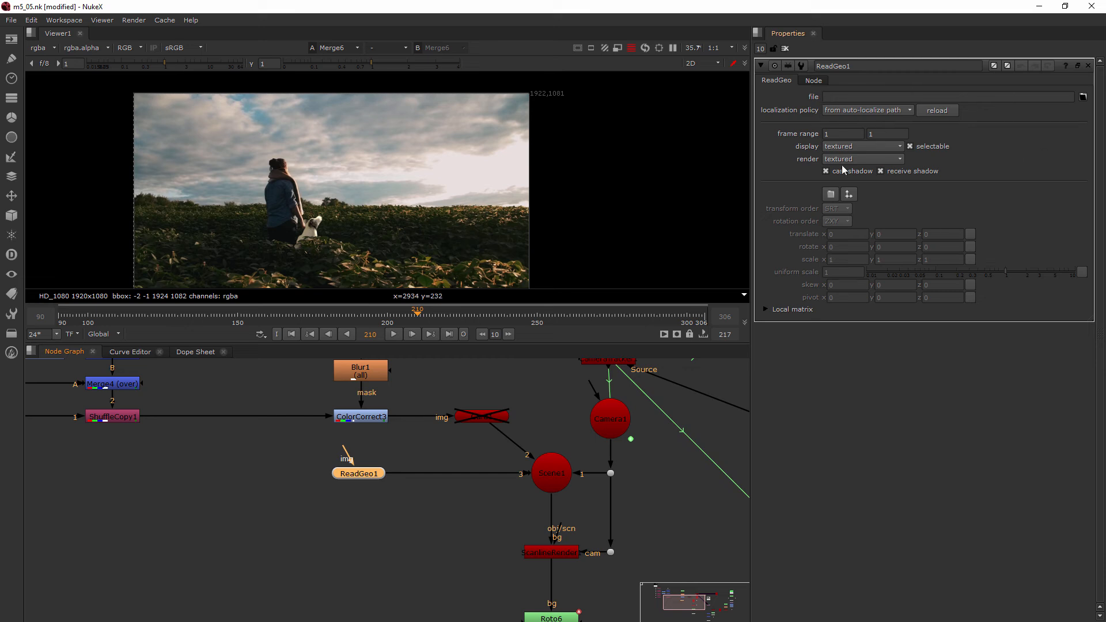
mouse_move(331, 443)
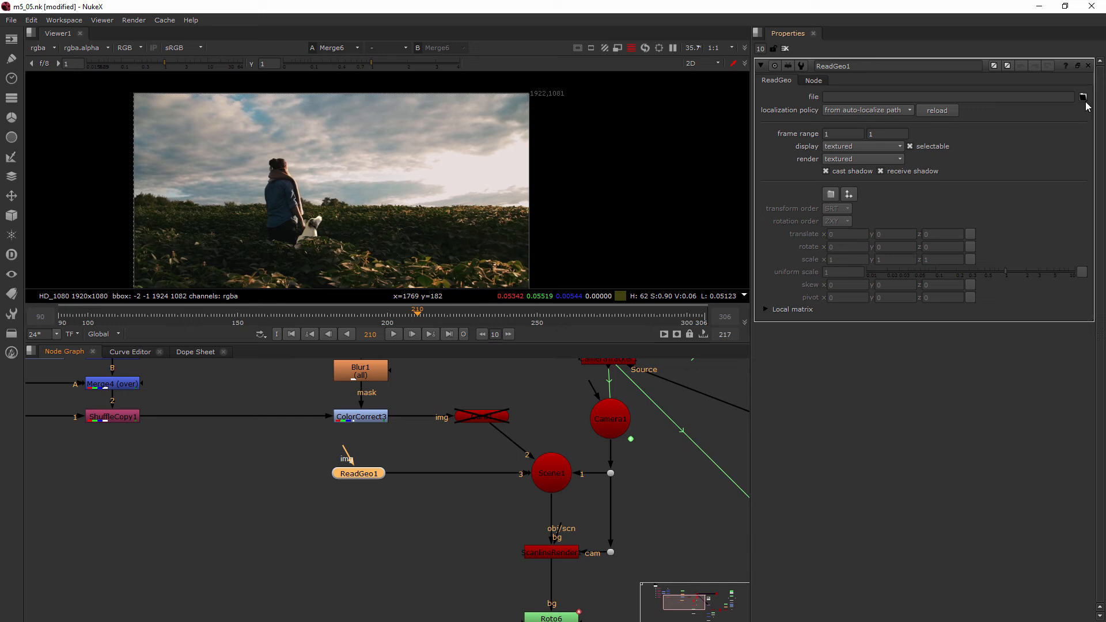
mouse_move(1085, 97)
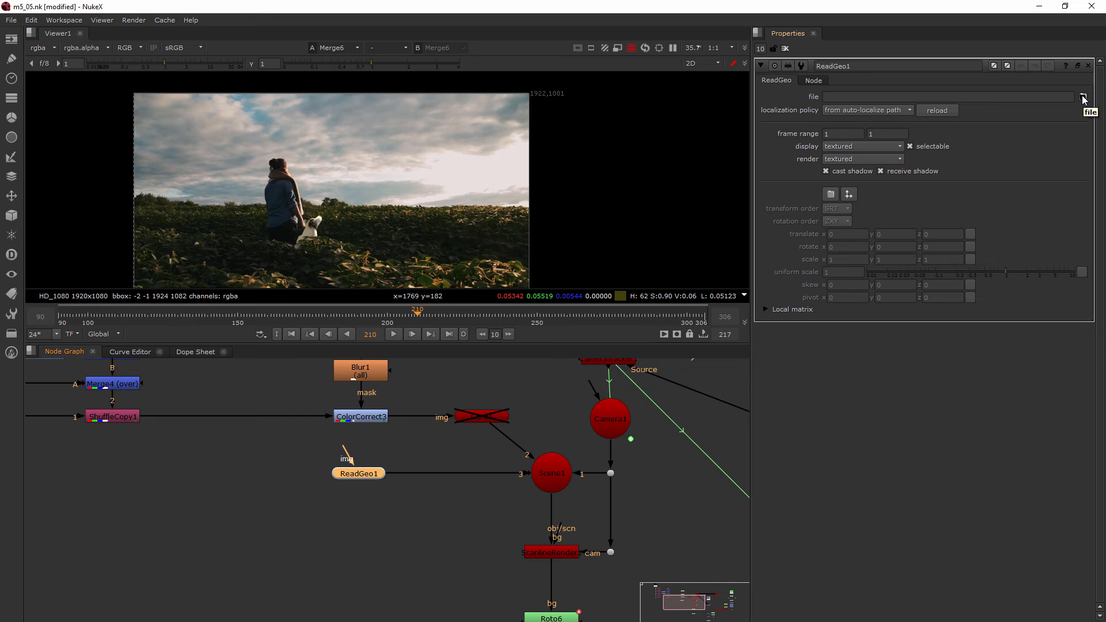
- Browse from ReadGeo1 and load Robot_3D.obj as its geometry file
click(1083, 99)
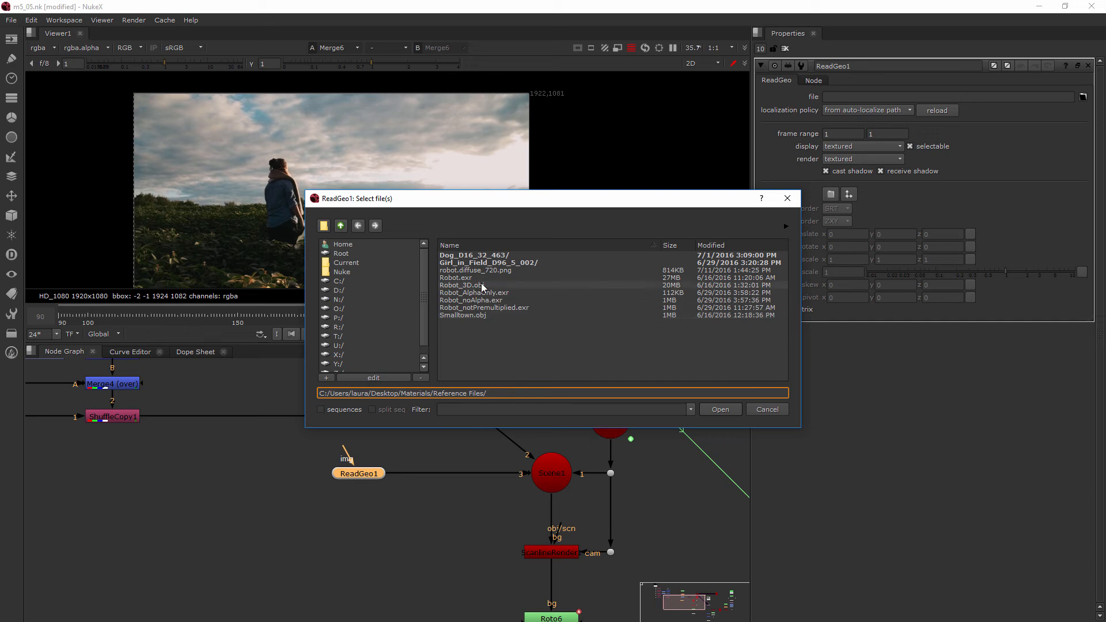
click(473, 285)
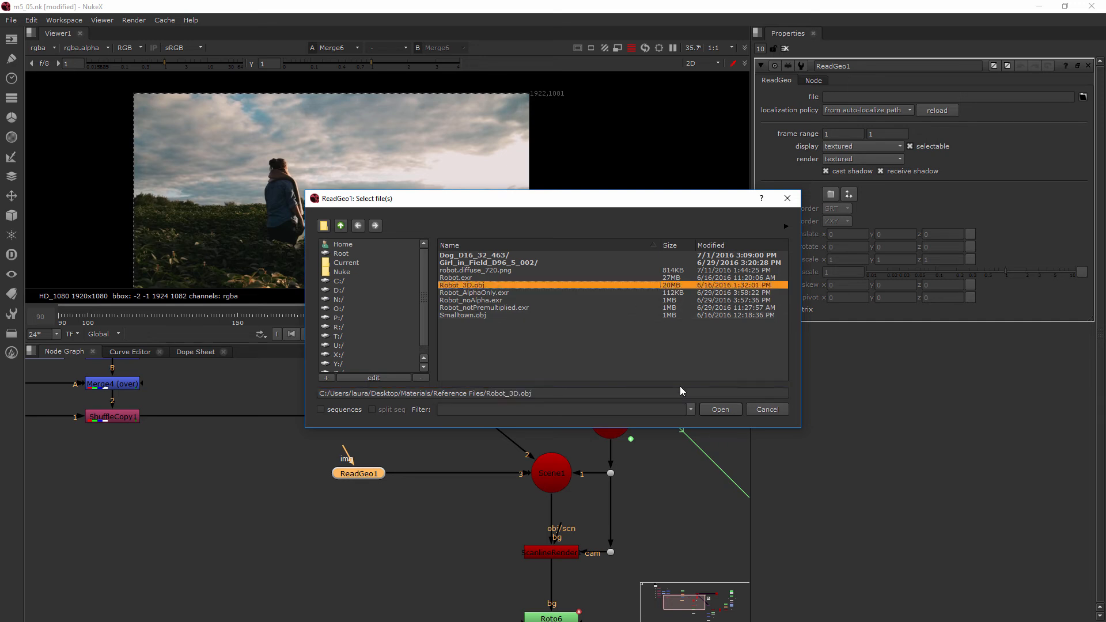
mouse_move(720, 409)
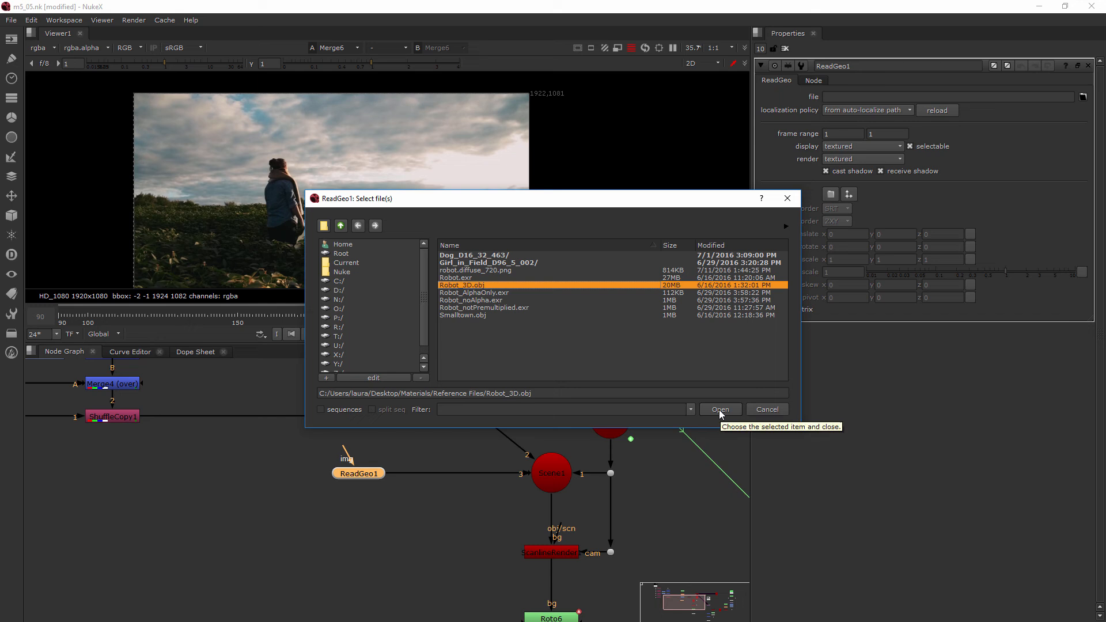
click(720, 409)
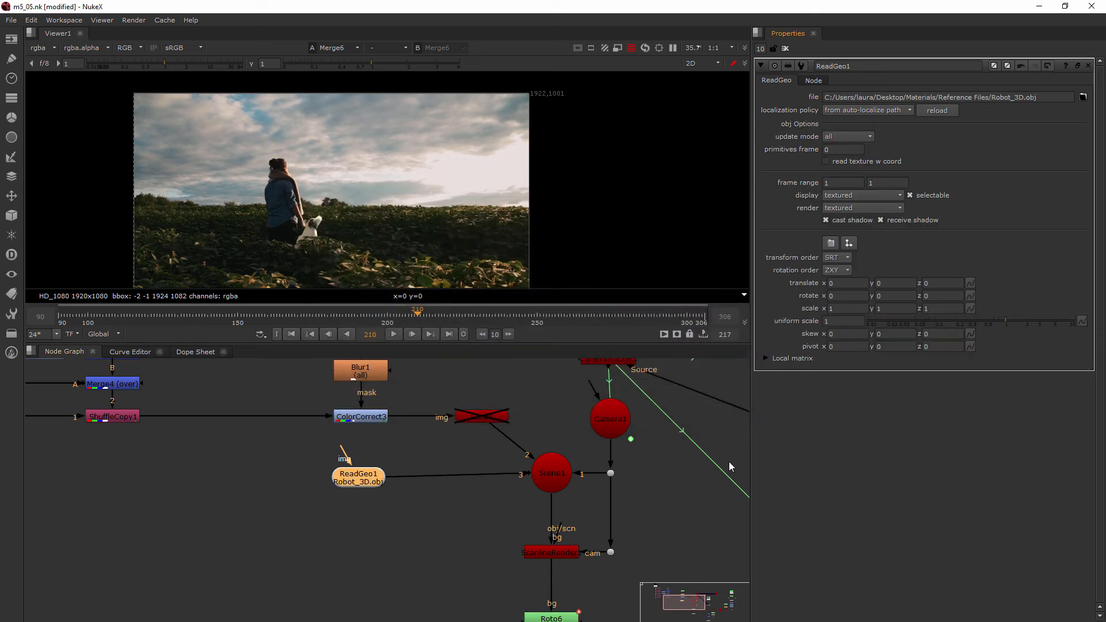
mouse_move(410, 232)
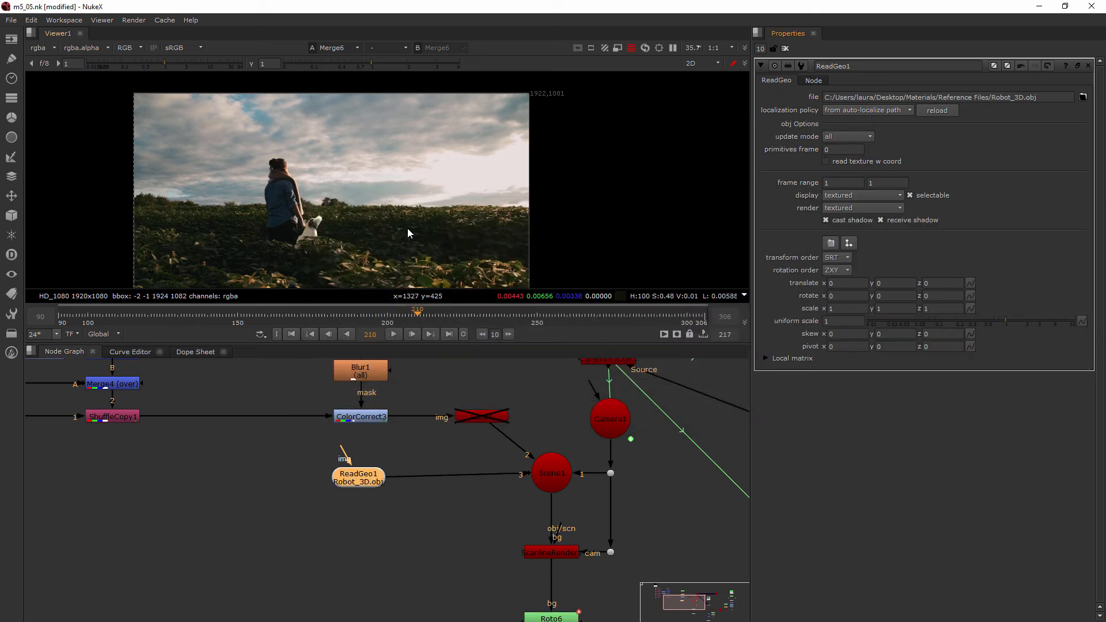
mouse_move(415, 220)
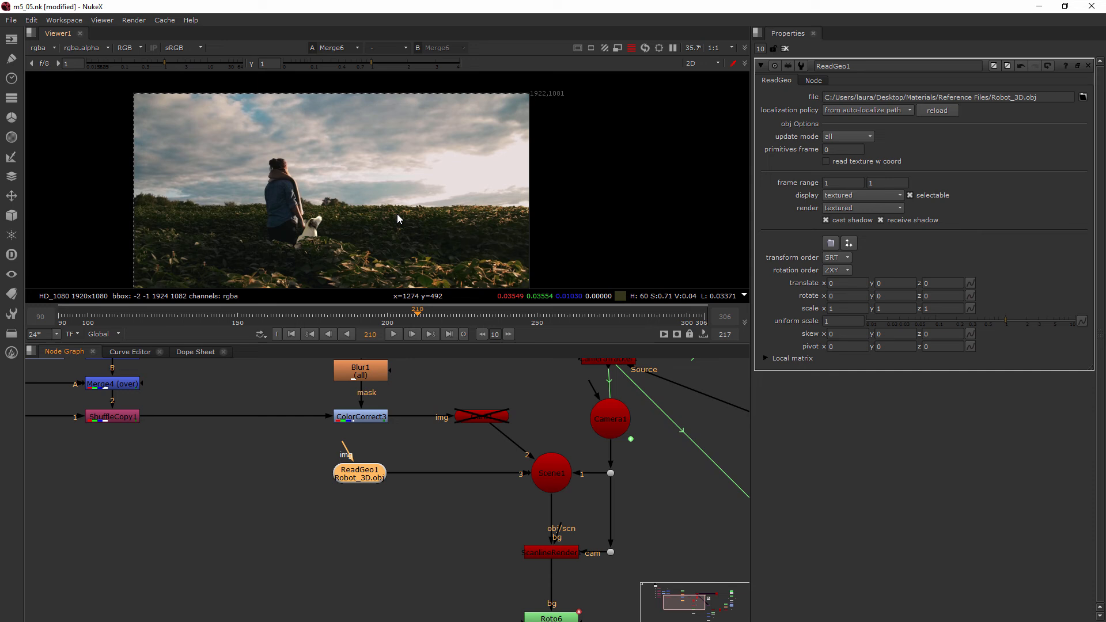
- Frame the robot mesh in the 3D viewer and set ReadGeo1 uniform scale to 0.01
click(703, 63)
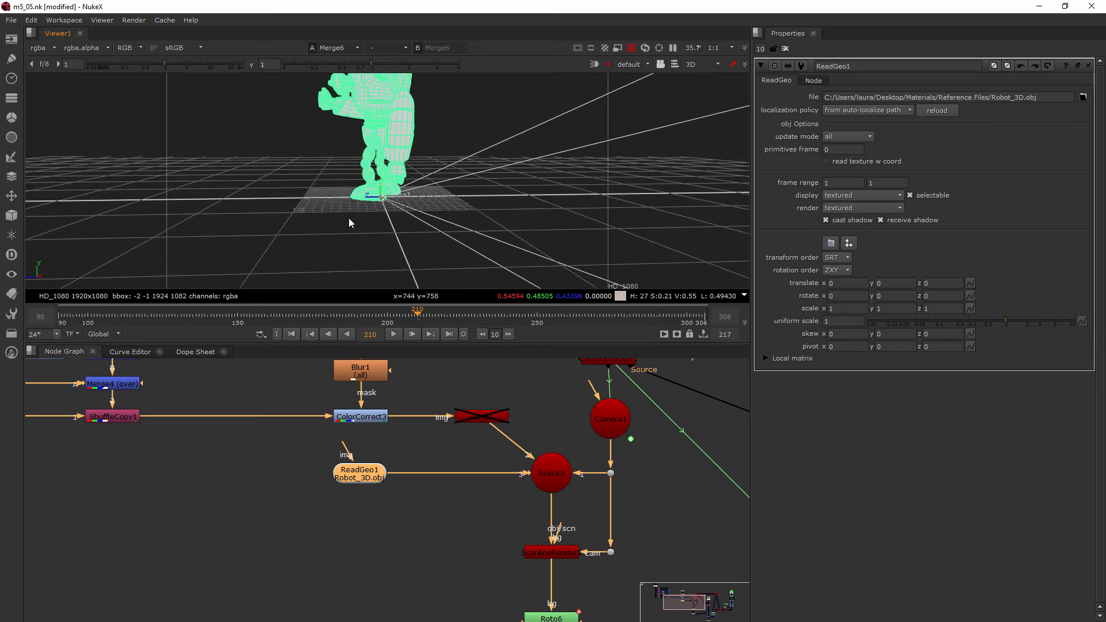
drag(349, 223, 608, 210)
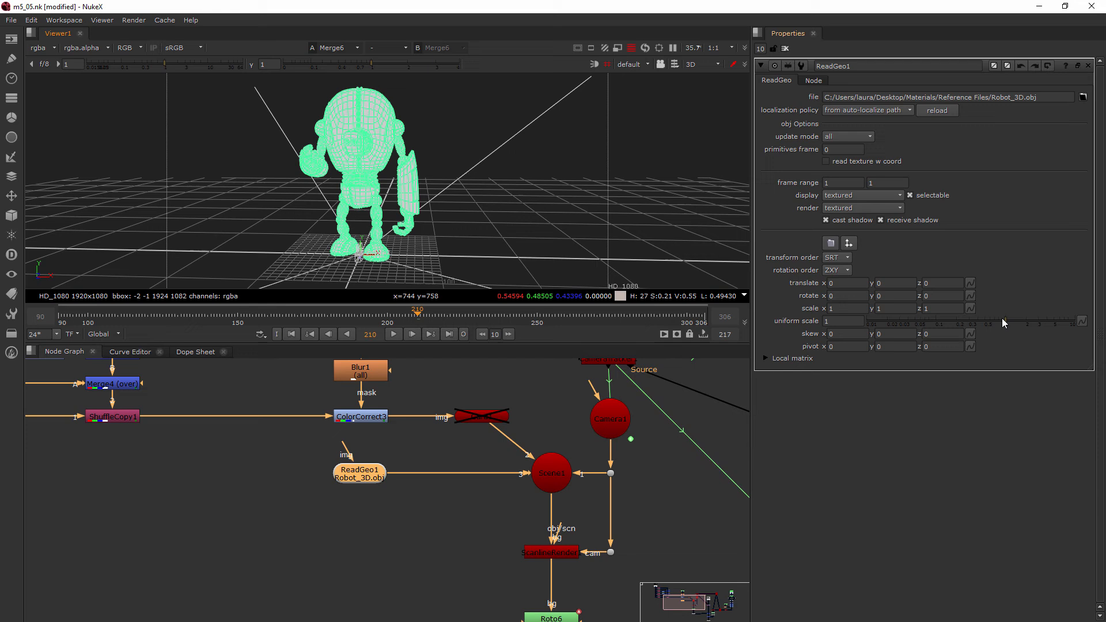
text(0.01)
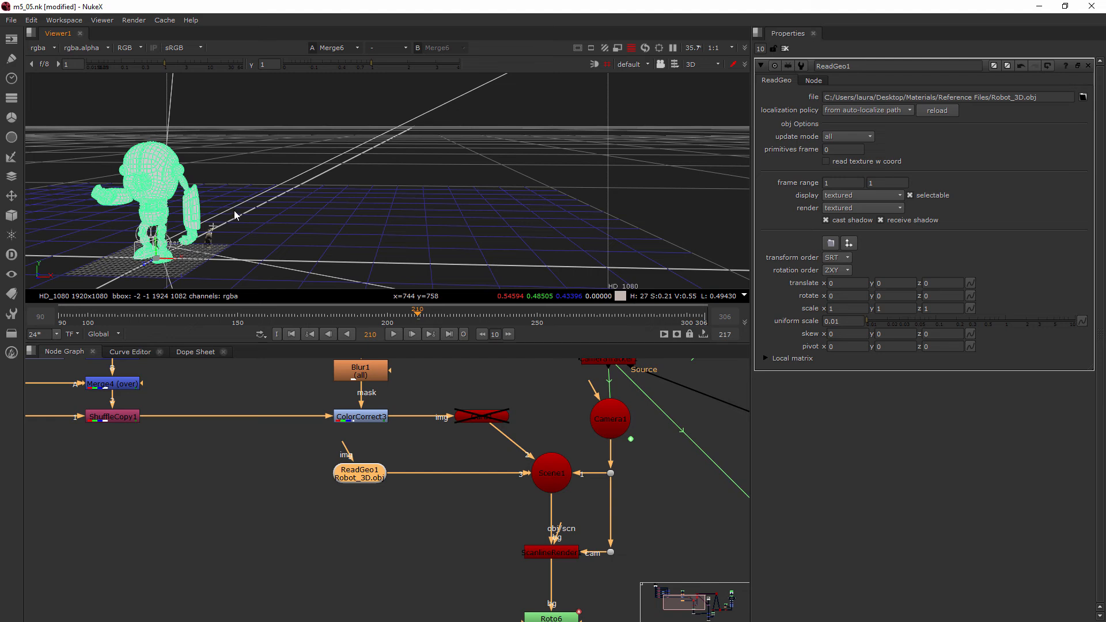
- Set ReadGeo1 scale x, y and z to 0.25 to quarter the robot's size
click(845, 309)
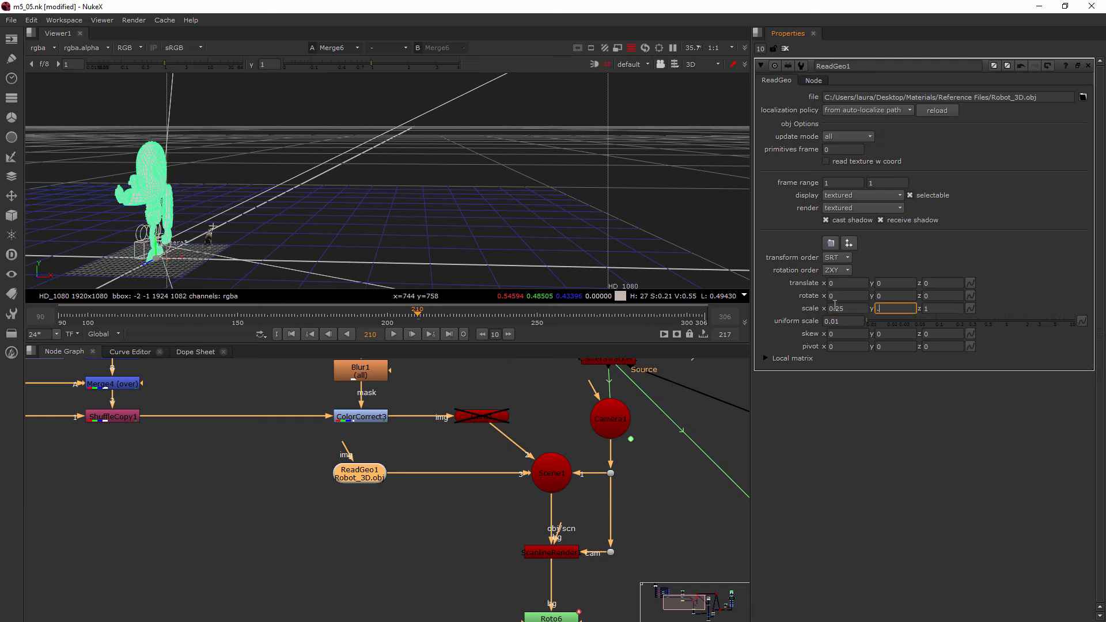
text(.25)
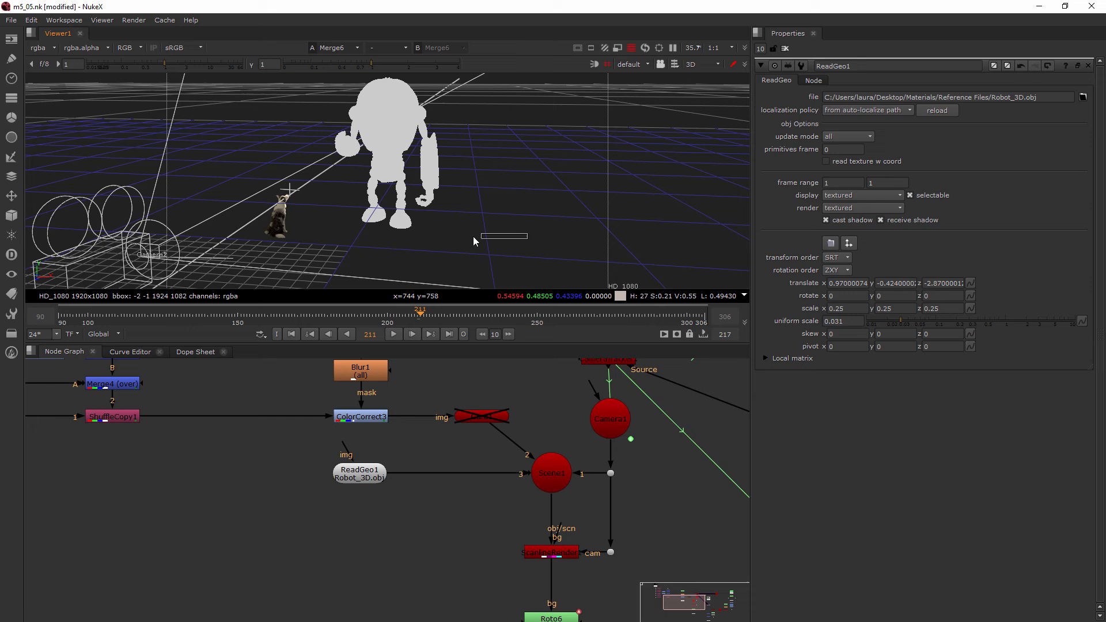
- Raise uniform scale to 0.034 and lower the robot to stand in the field beside the girl
drag(502, 235, 437, 251)
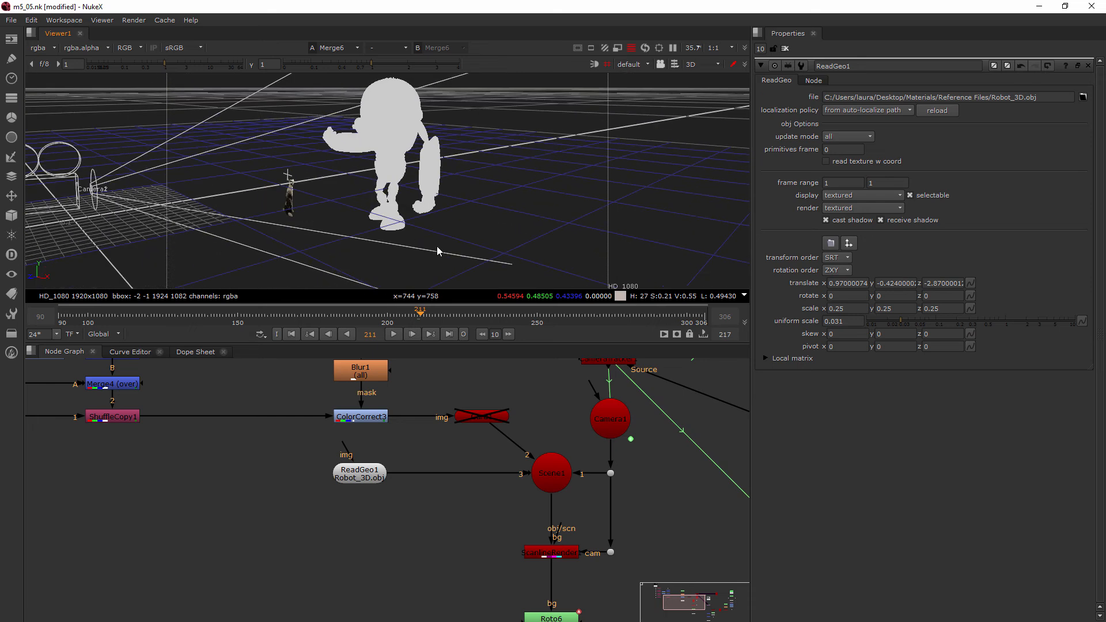
click(690, 63)
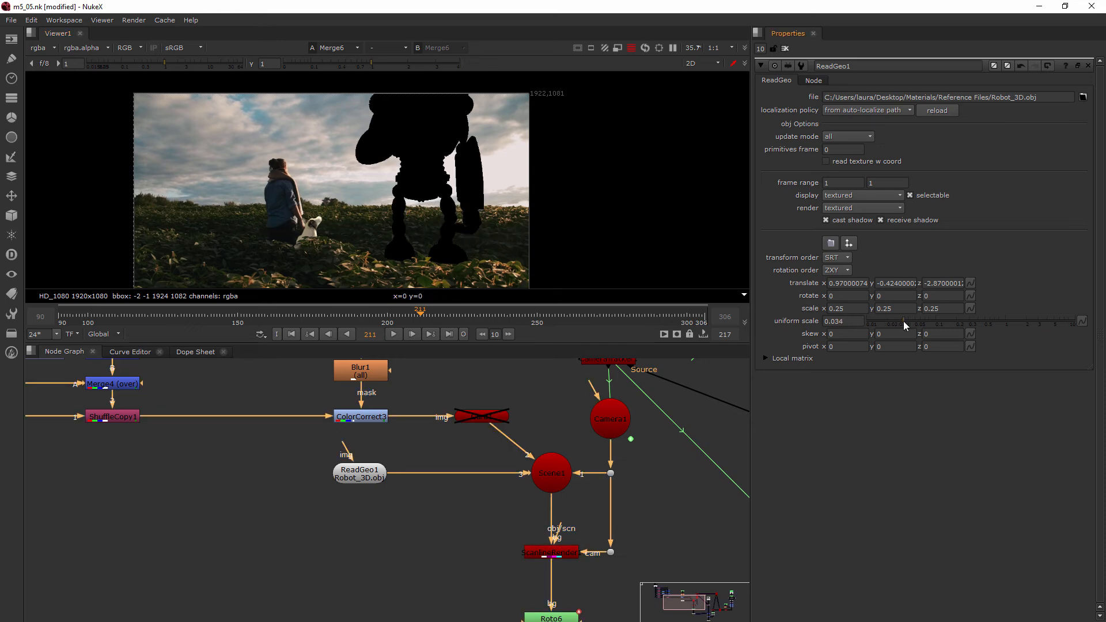
mouse_move(775, 236)
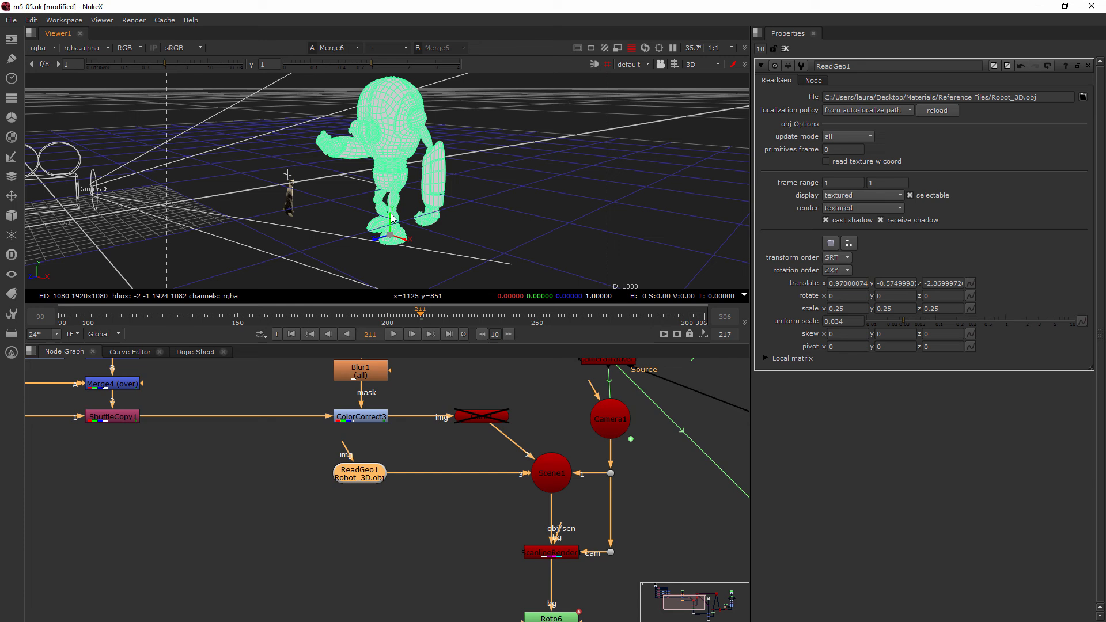
click(698, 64)
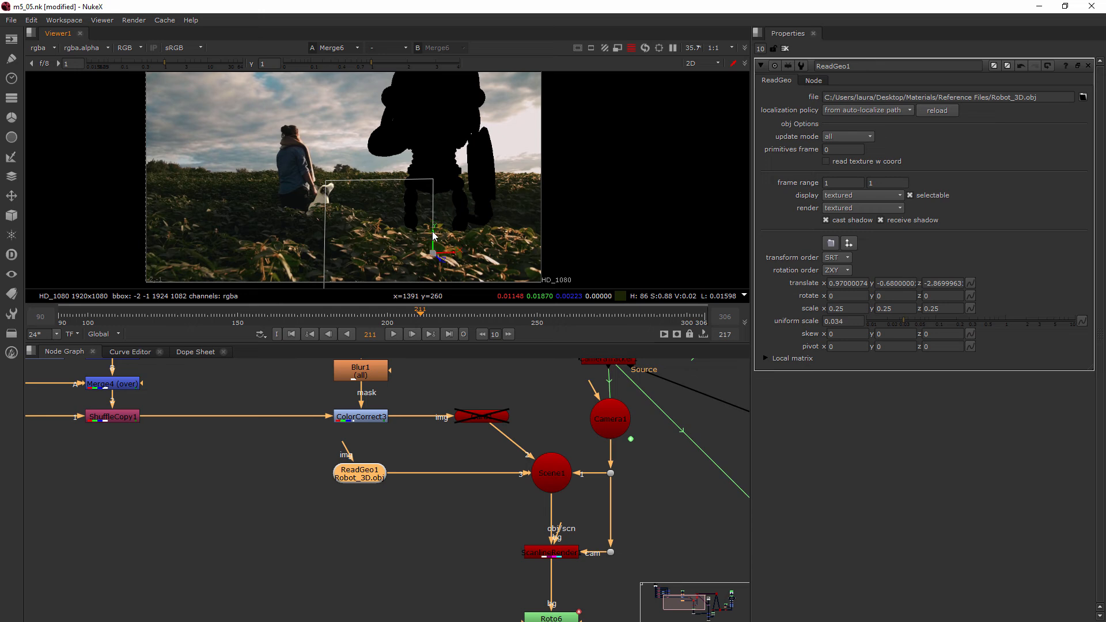
mouse_move(437, 180)
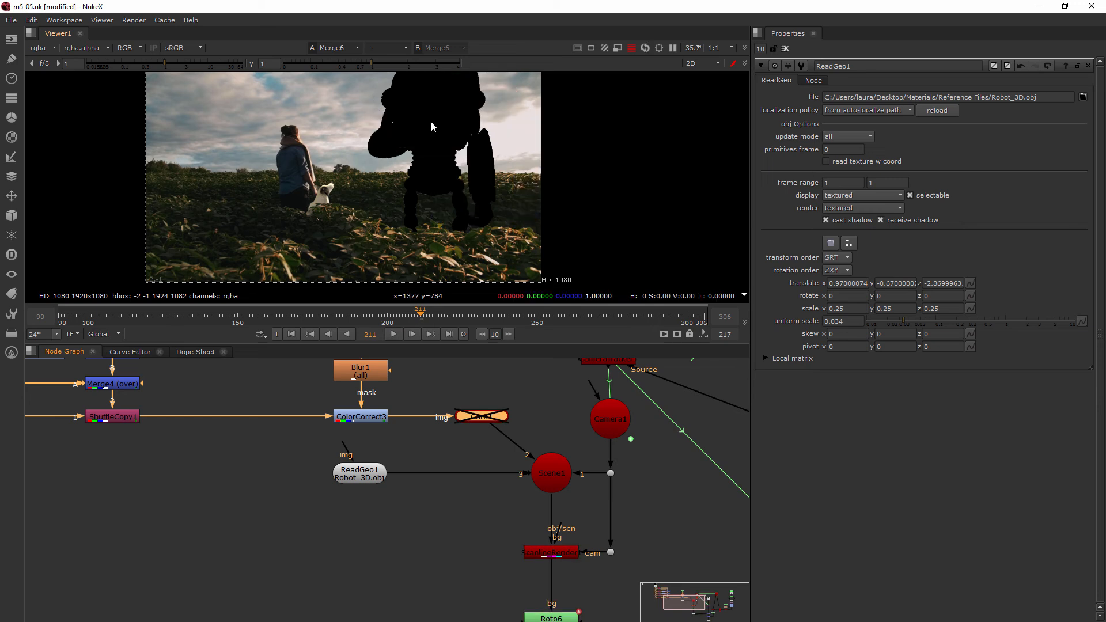
mouse_move(428, 207)
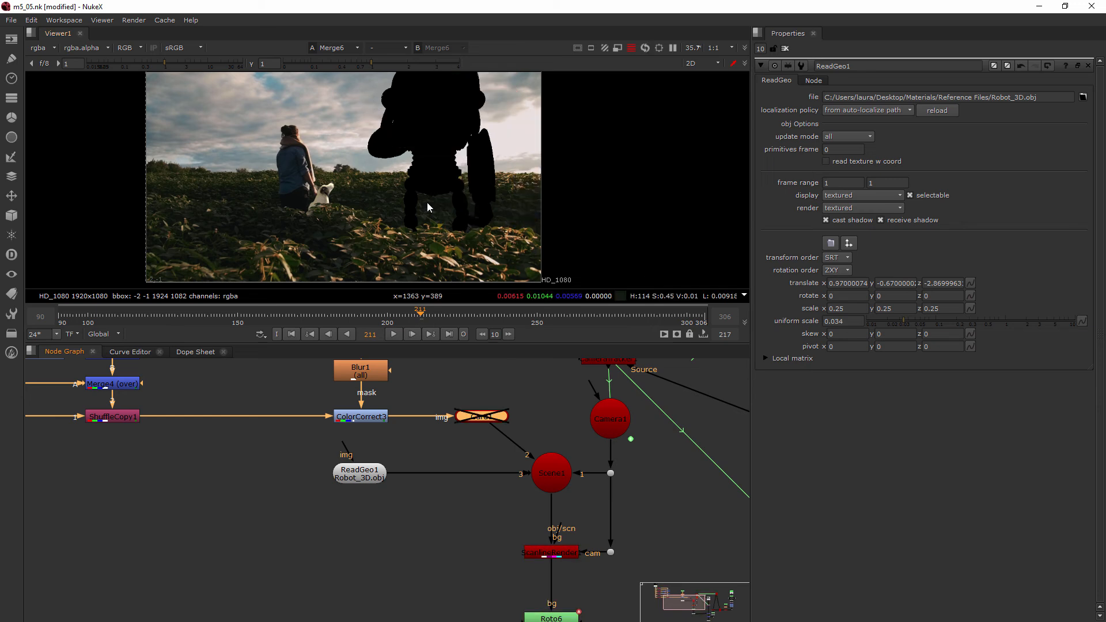
- Rotate the robot about Y to roughly -46 degrees using the viewer rotation ring
click(700, 63)
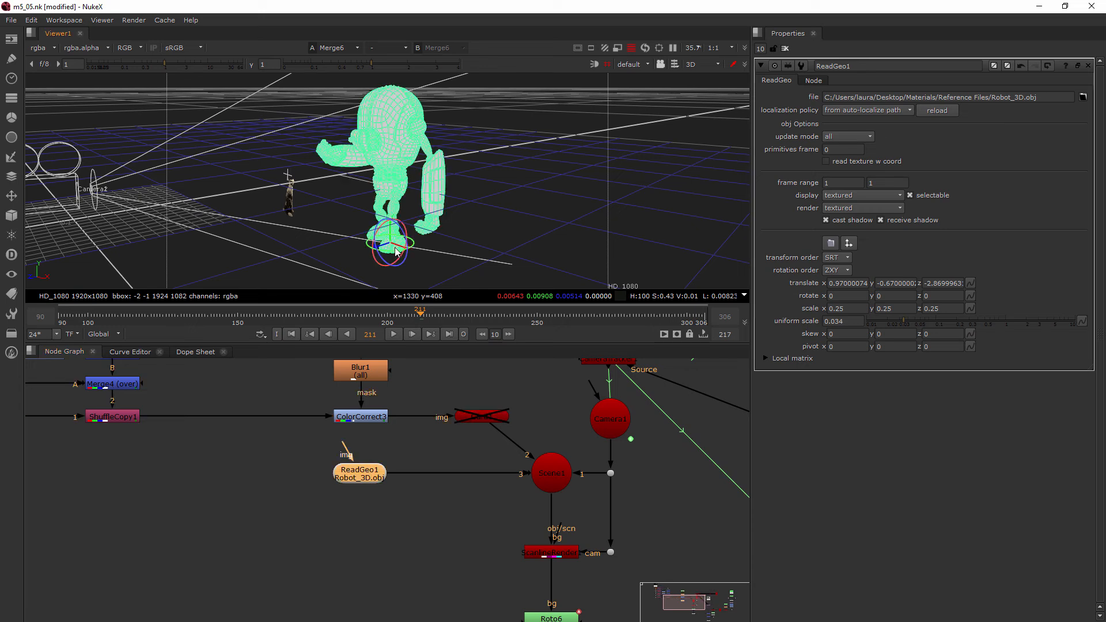
mouse_move(405, 257)
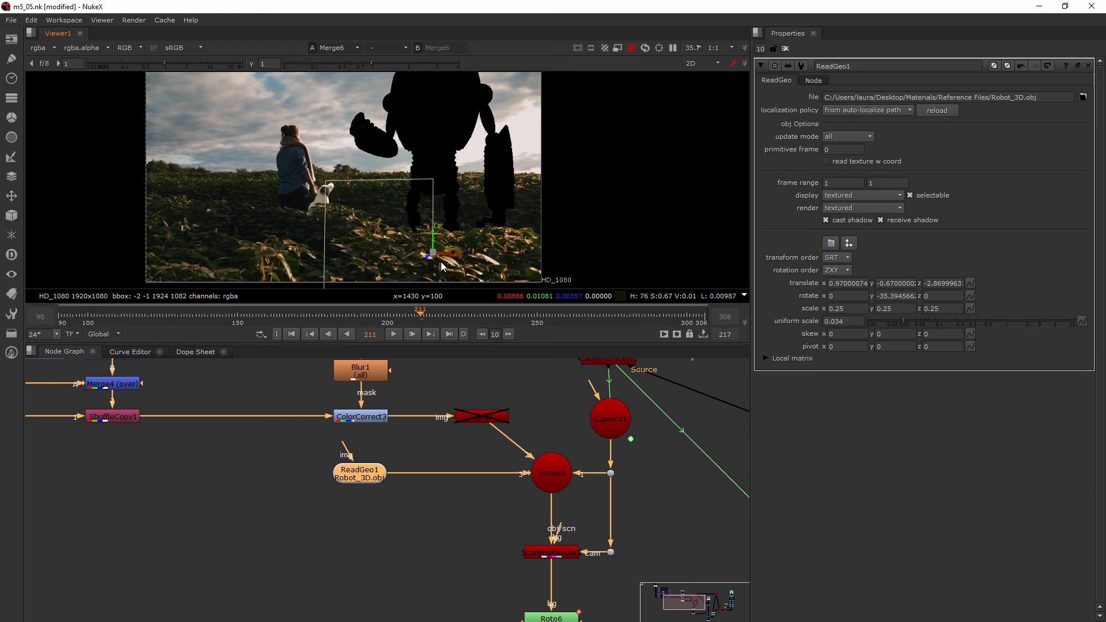
mouse_move(452, 266)
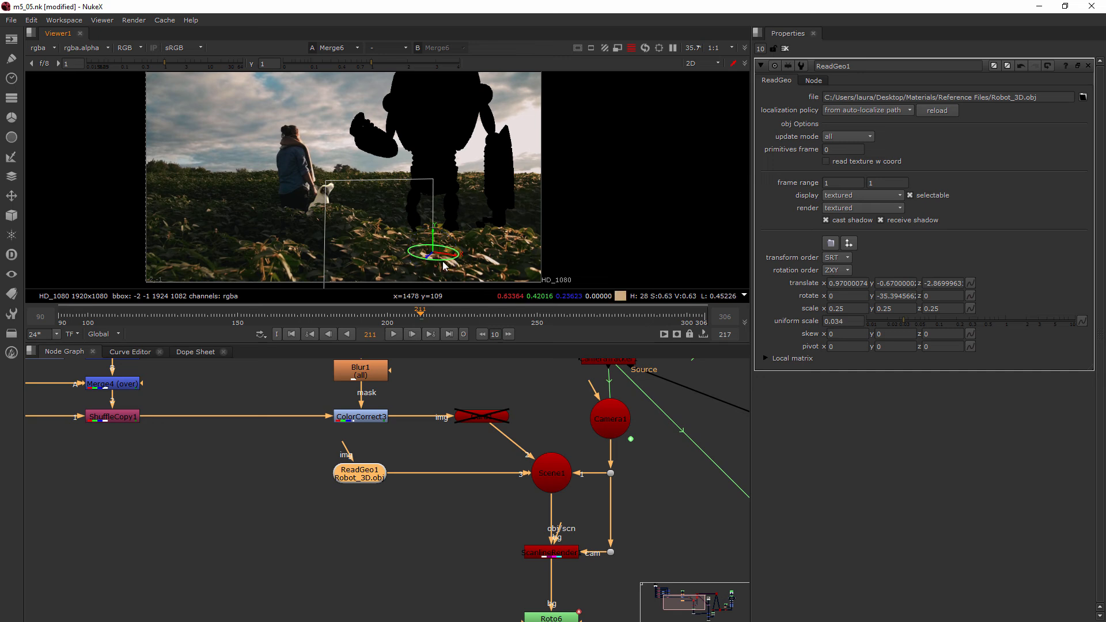
click(690, 64)
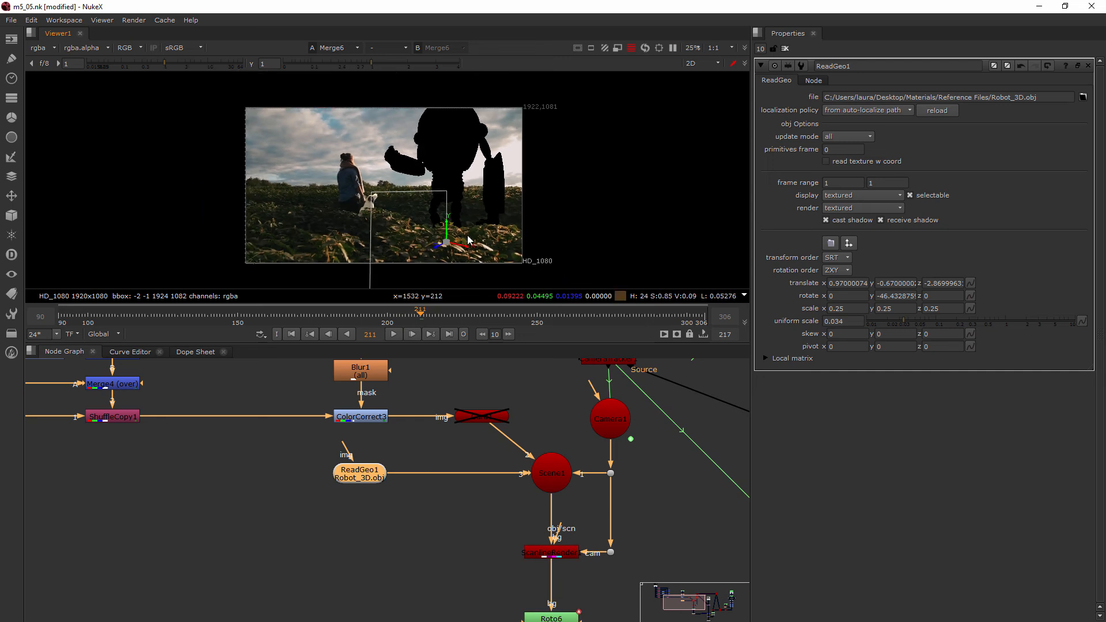
- Scrub the timeline ahead to frame 283 to check the robot's placement
drag(418, 309, 517, 309)
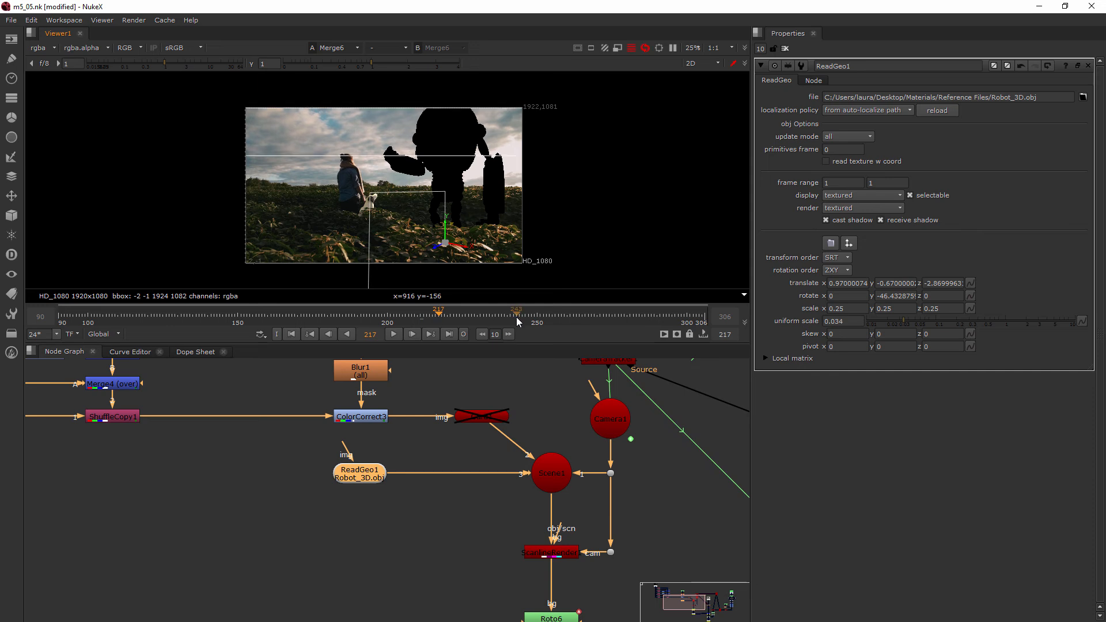
click(636, 317)
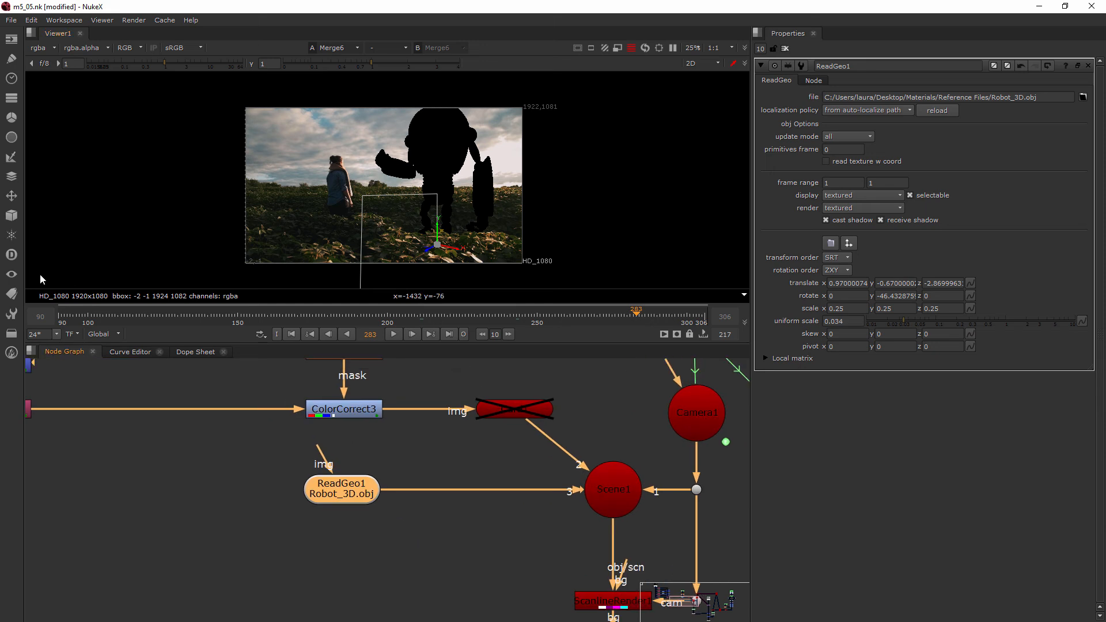
mouse_move(32, 247)
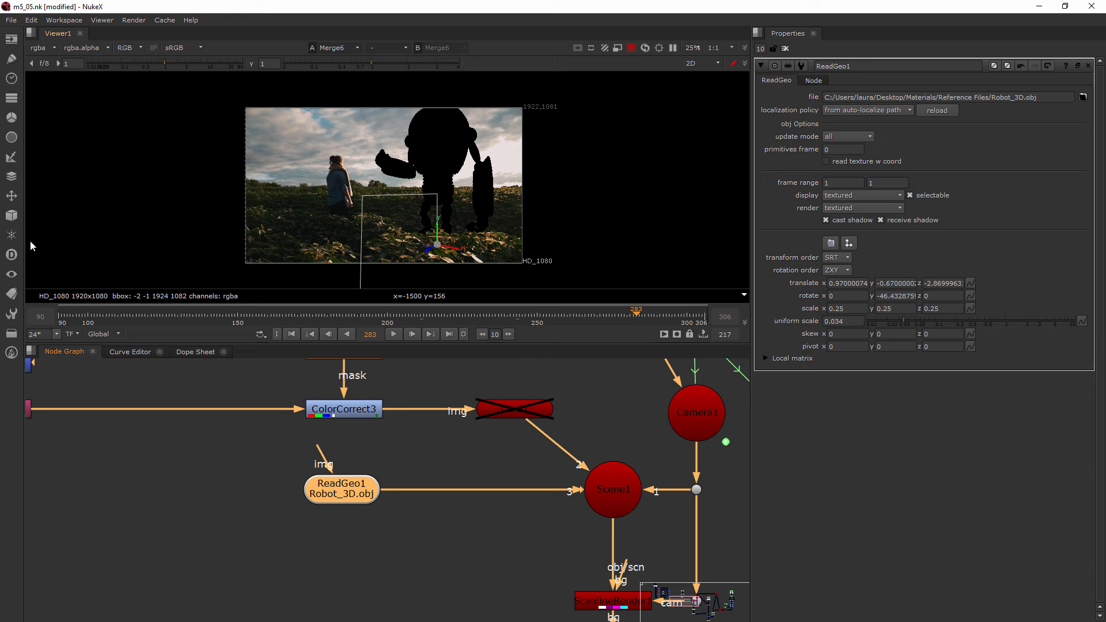
mouse_move(456, 165)
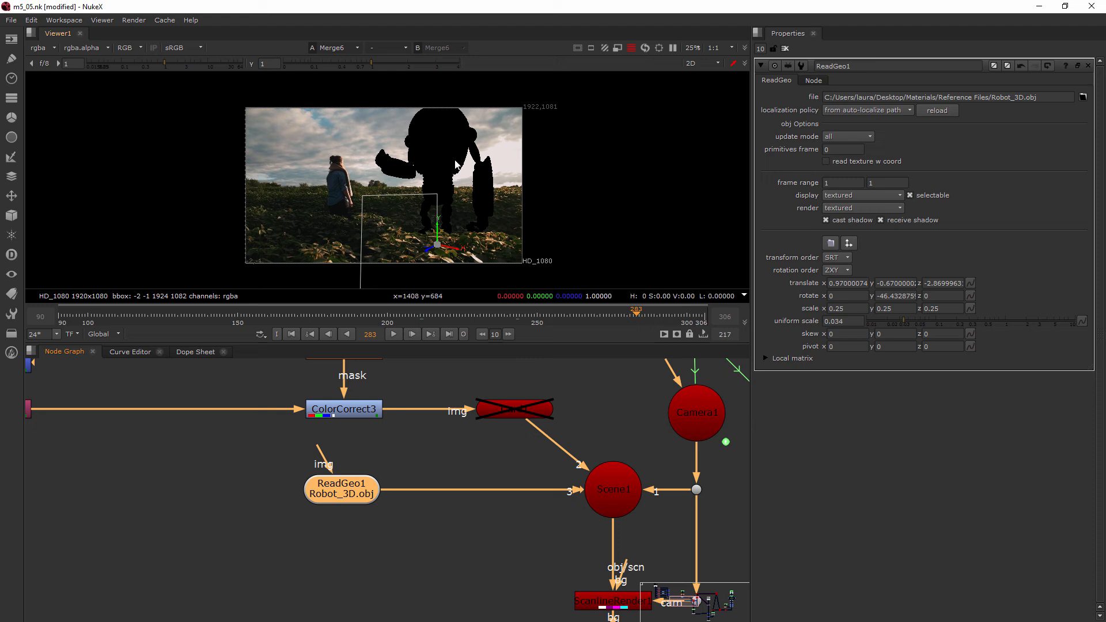
mouse_move(177, 291)
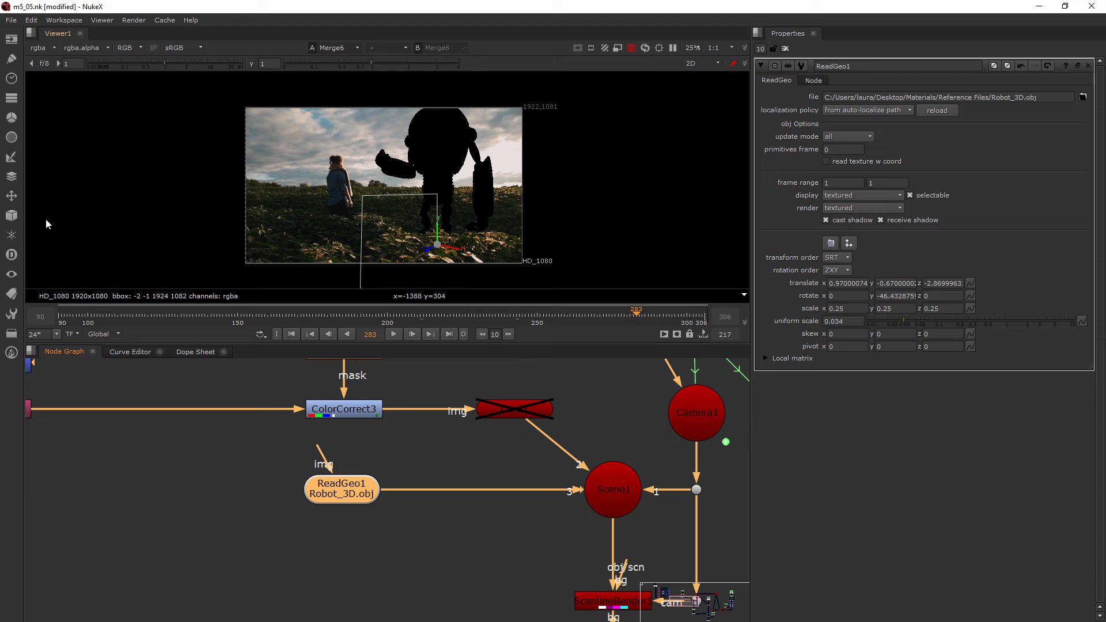
- Add an ApplyMaterial node from the 3D Shader menu between ReadGeo1 and Scene1
click(11, 215)
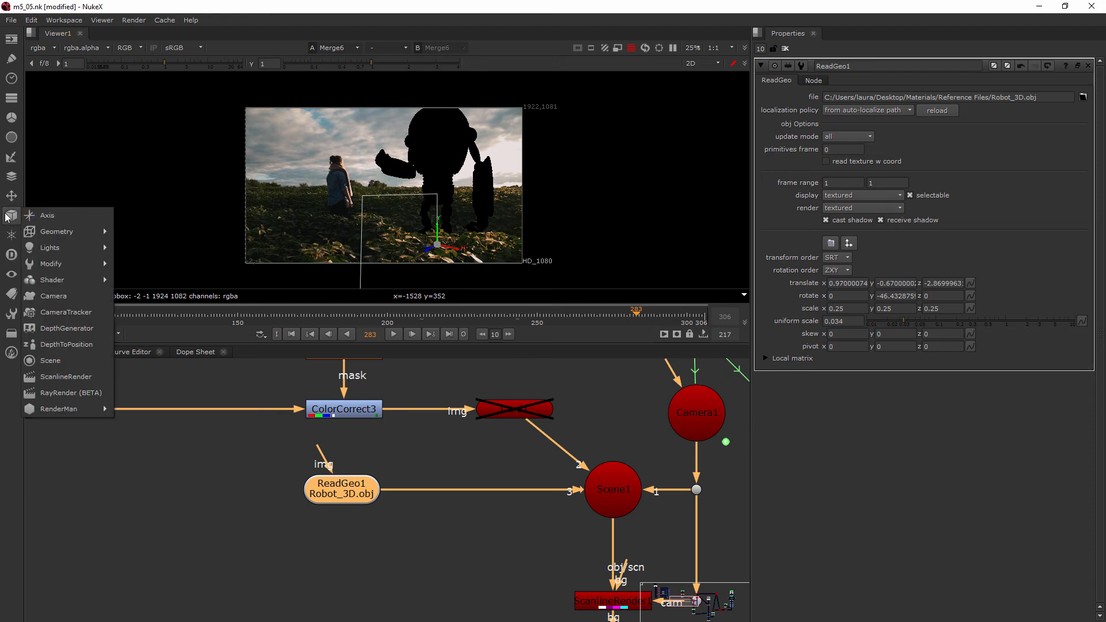
mouse_move(51, 279)
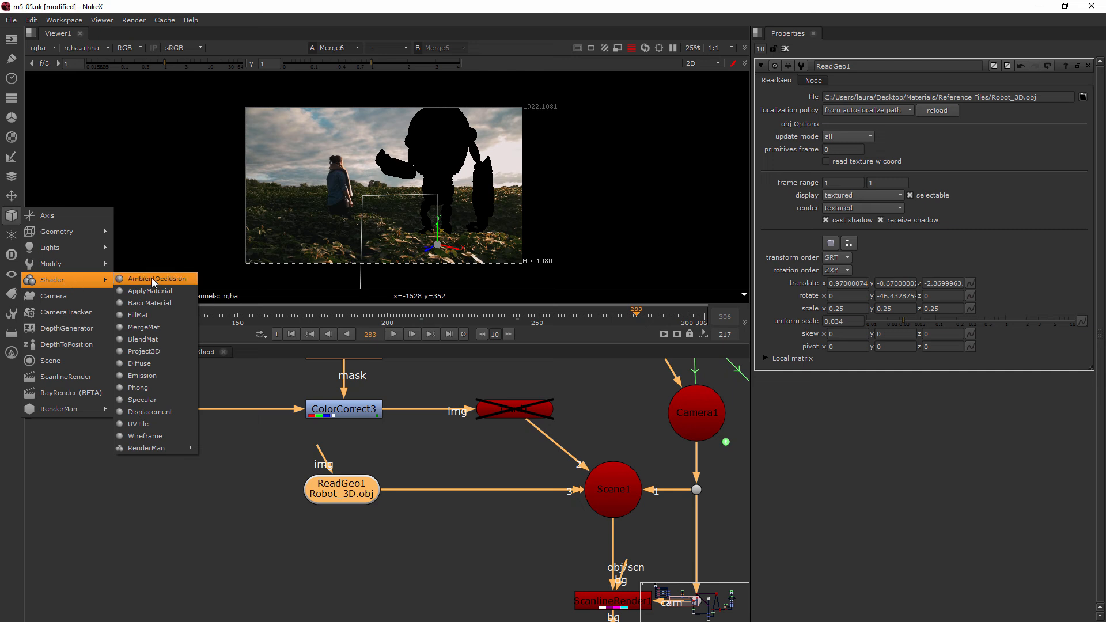
mouse_move(174, 272)
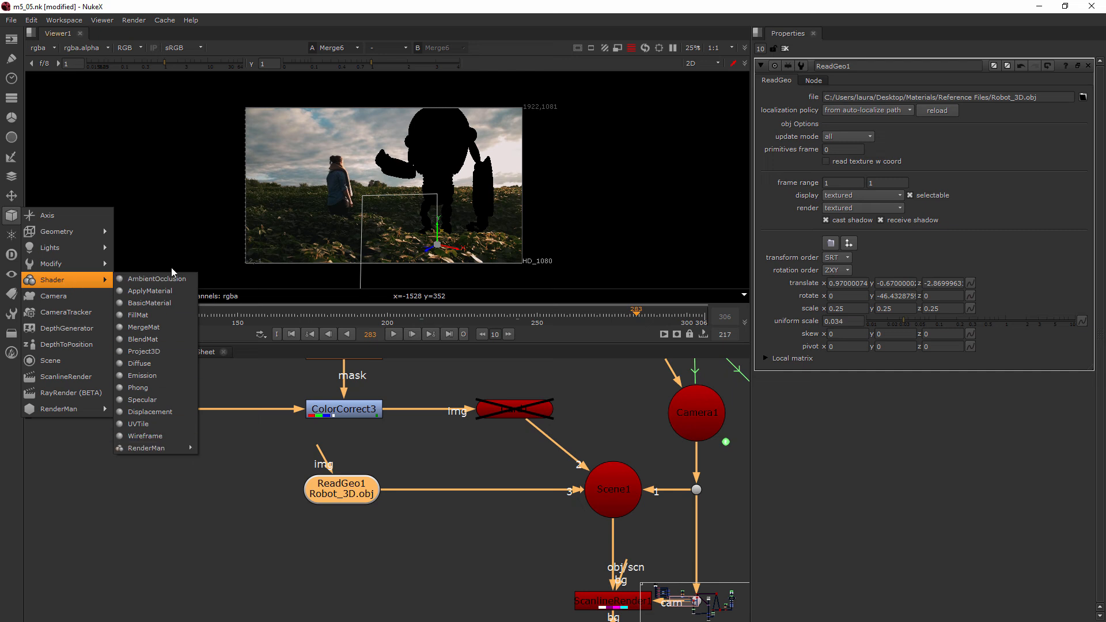
mouse_move(151, 290)
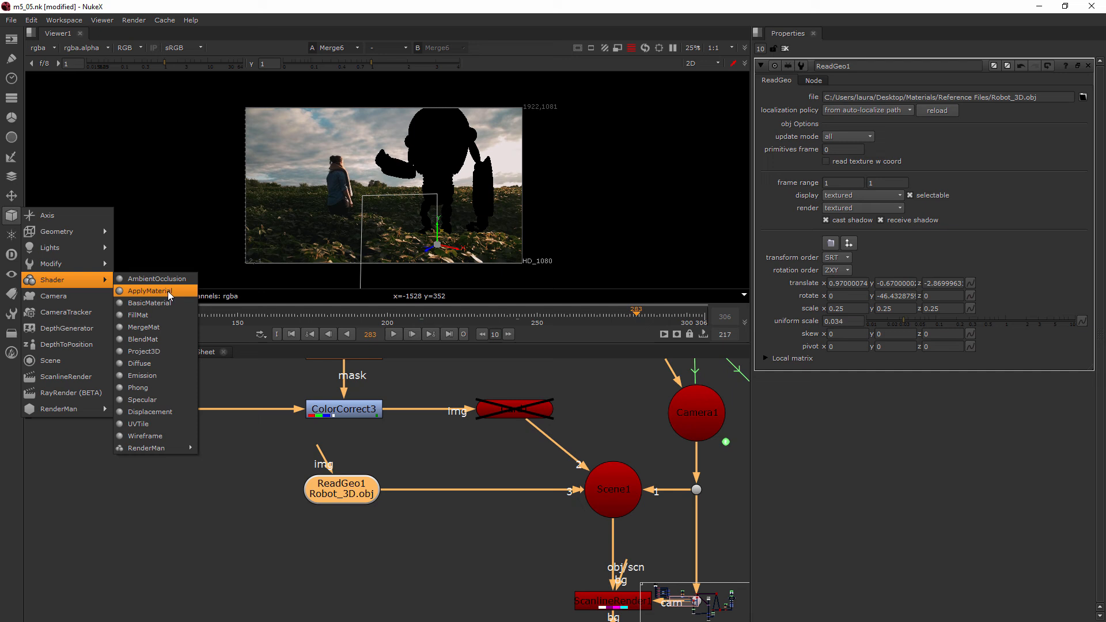
click(150, 291)
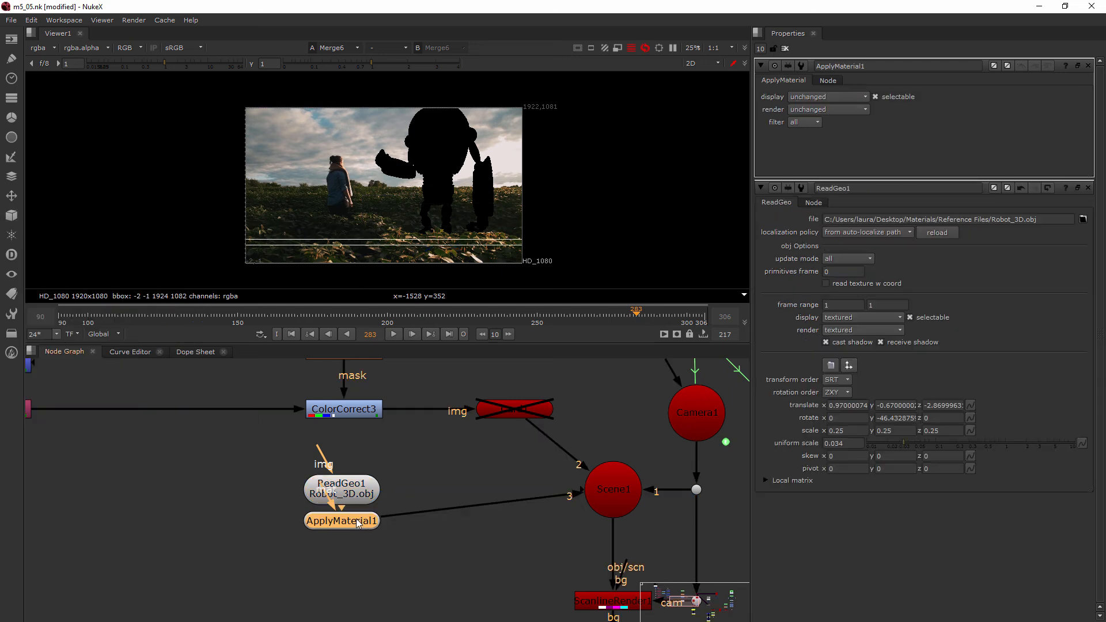
drag(341, 521, 444, 485)
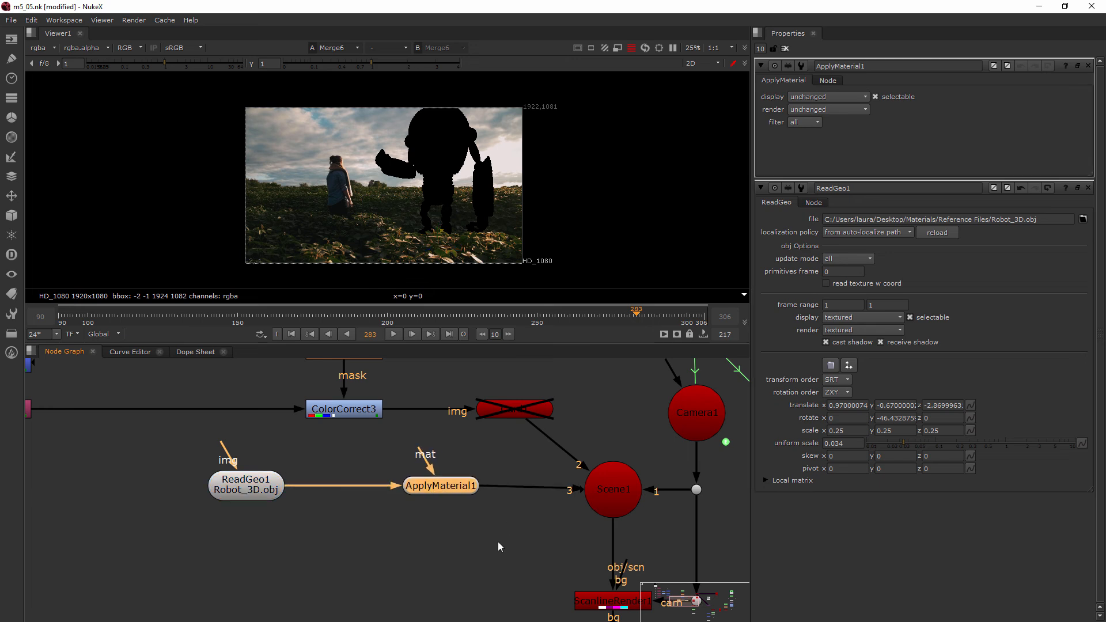
mouse_move(445, 487)
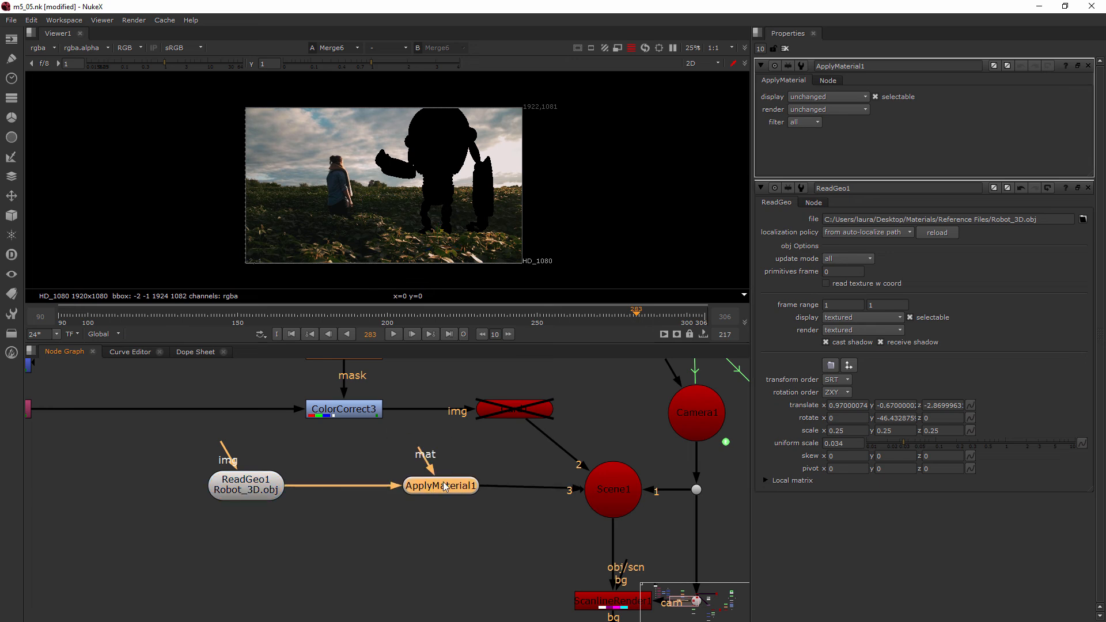
drag(440, 485, 432, 571)
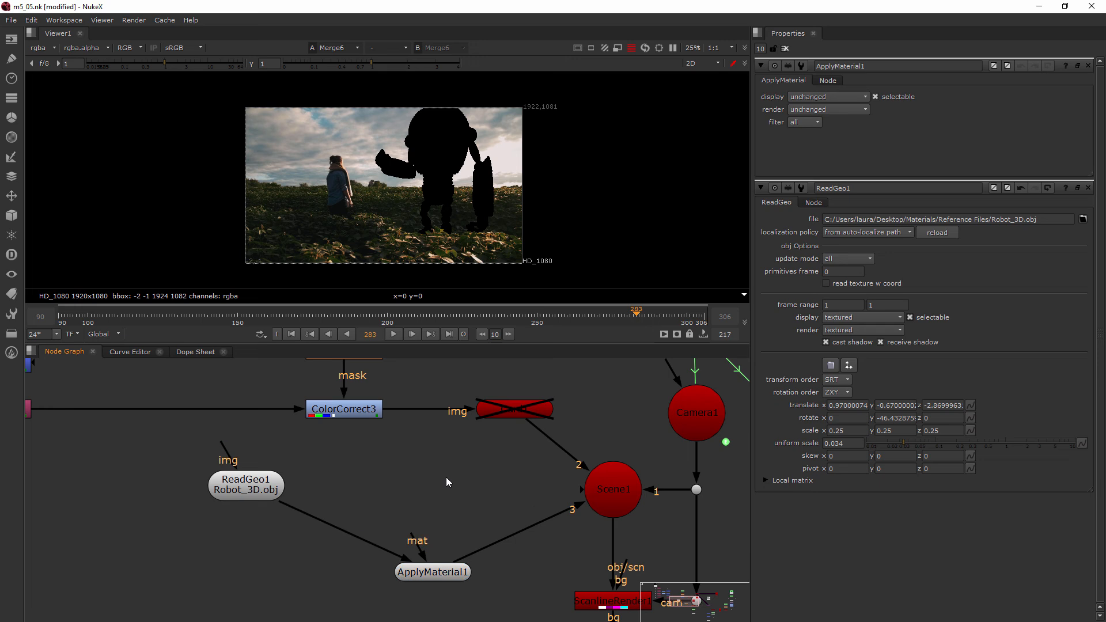
- Add a Read node loading robot.diffuse_720.png from Reference Files as ApplyMaterial1's material
text(rea)
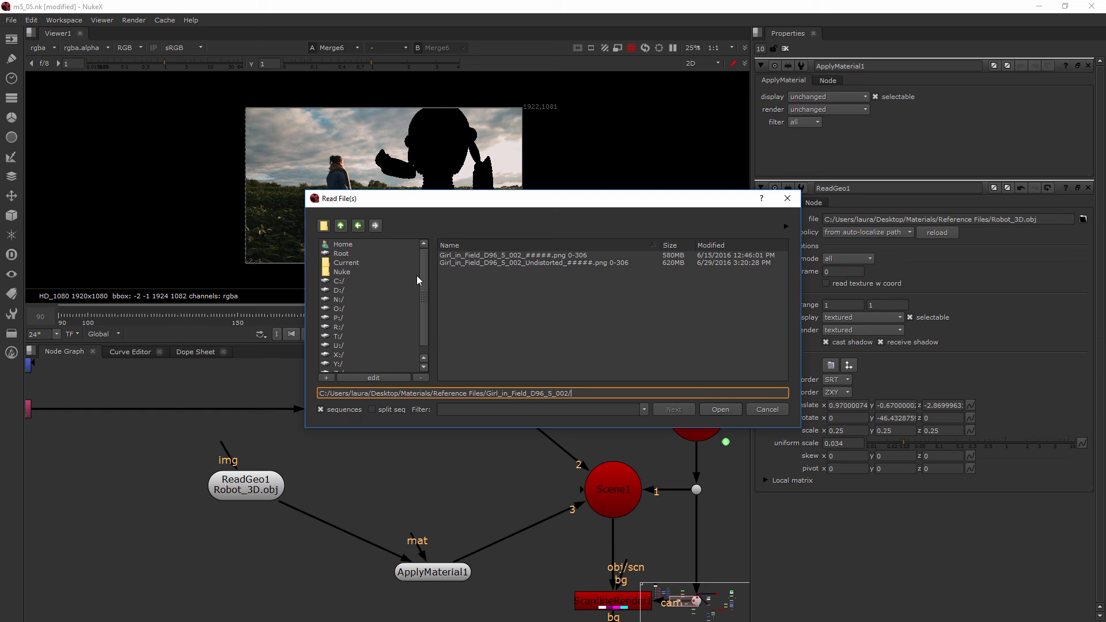
click(341, 226)
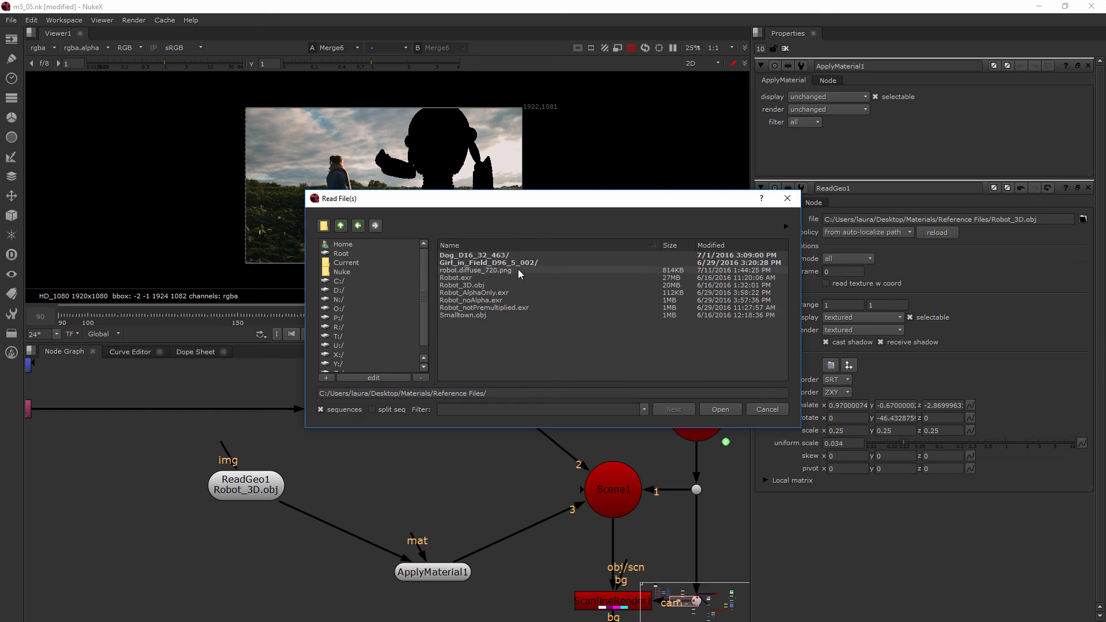
click(475, 270)
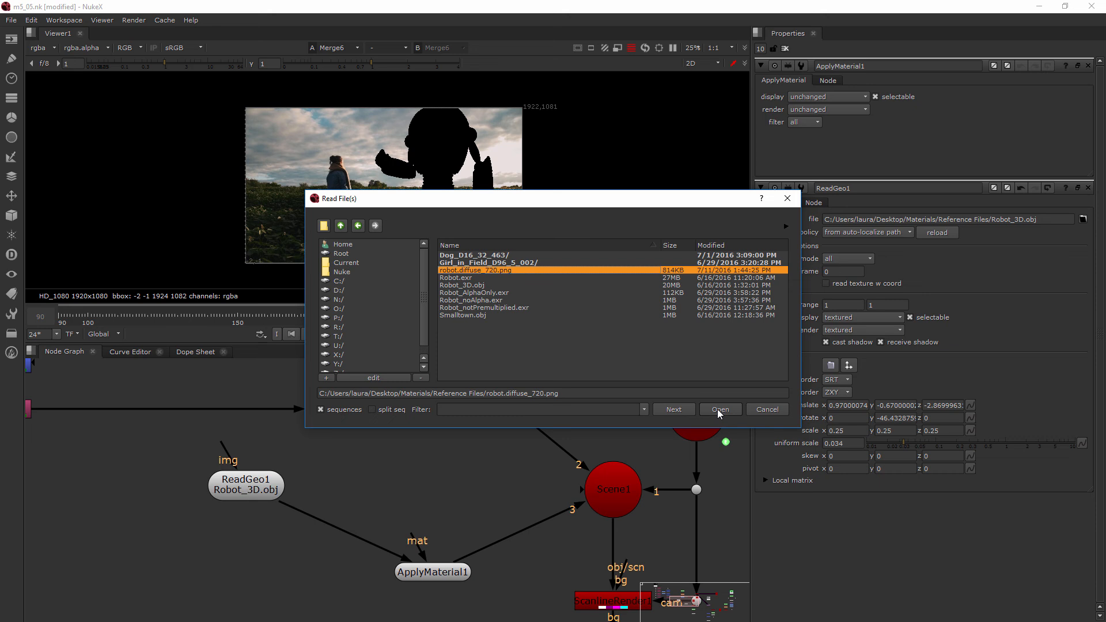
click(720, 409)
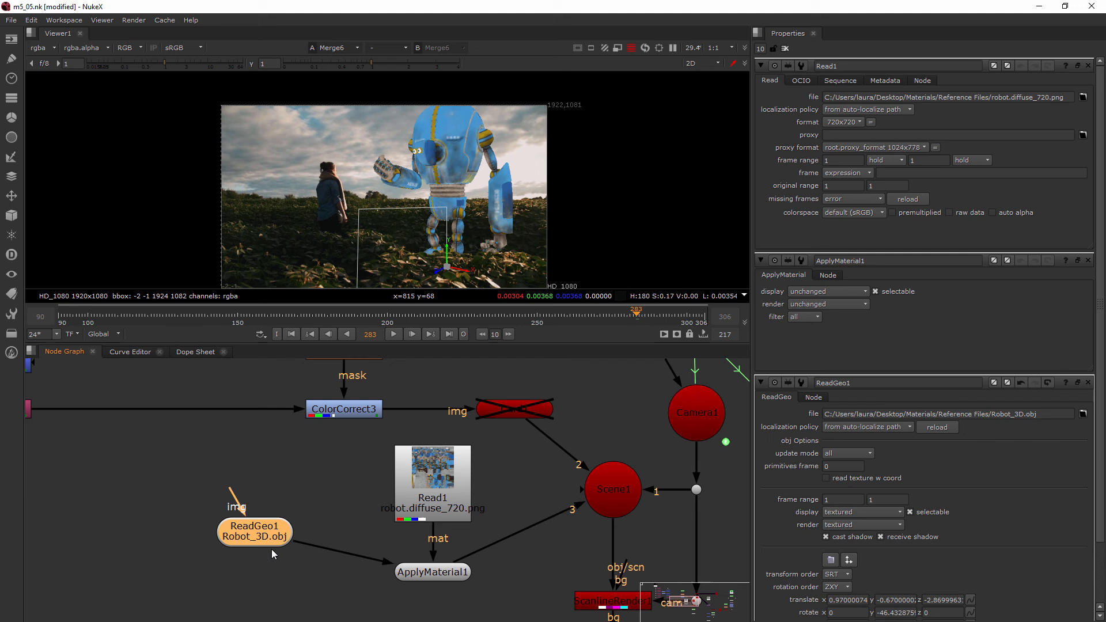
- Position ReadGeo1 beside ApplyMaterial1 and reopen only ReadGeo1's settings in Properties
drag(253, 530, 274, 571)
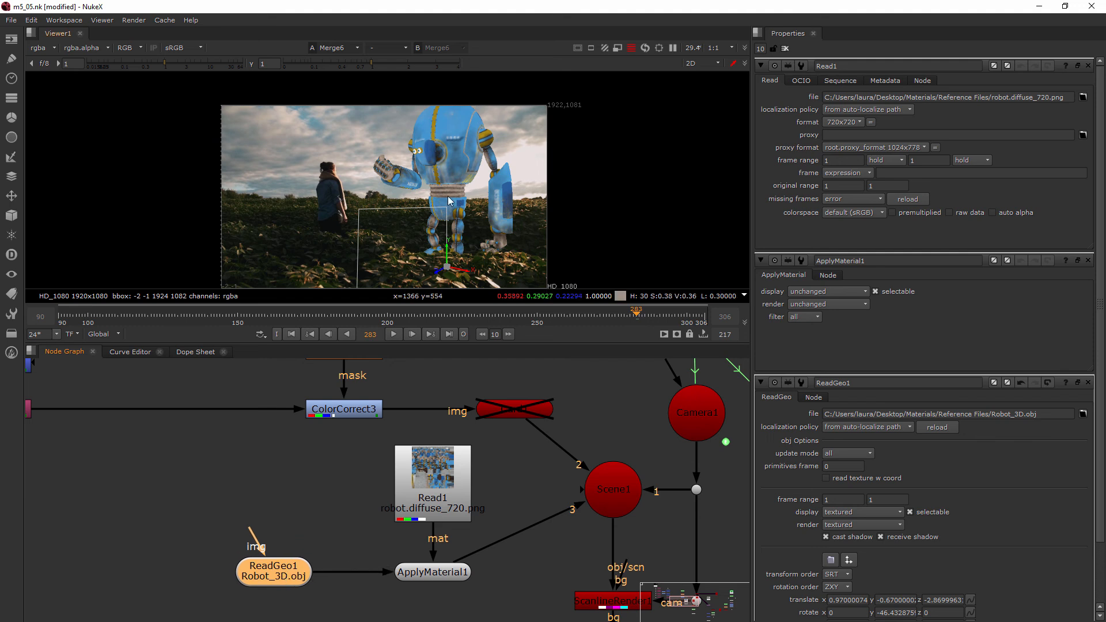
mouse_move(498, 166)
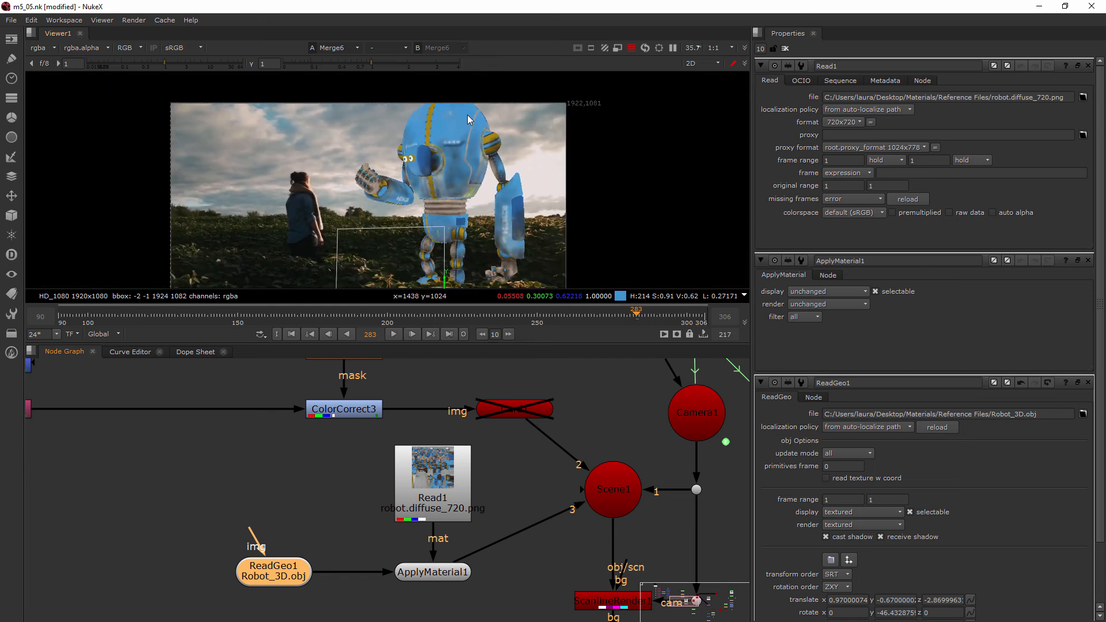
mouse_move(447, 274)
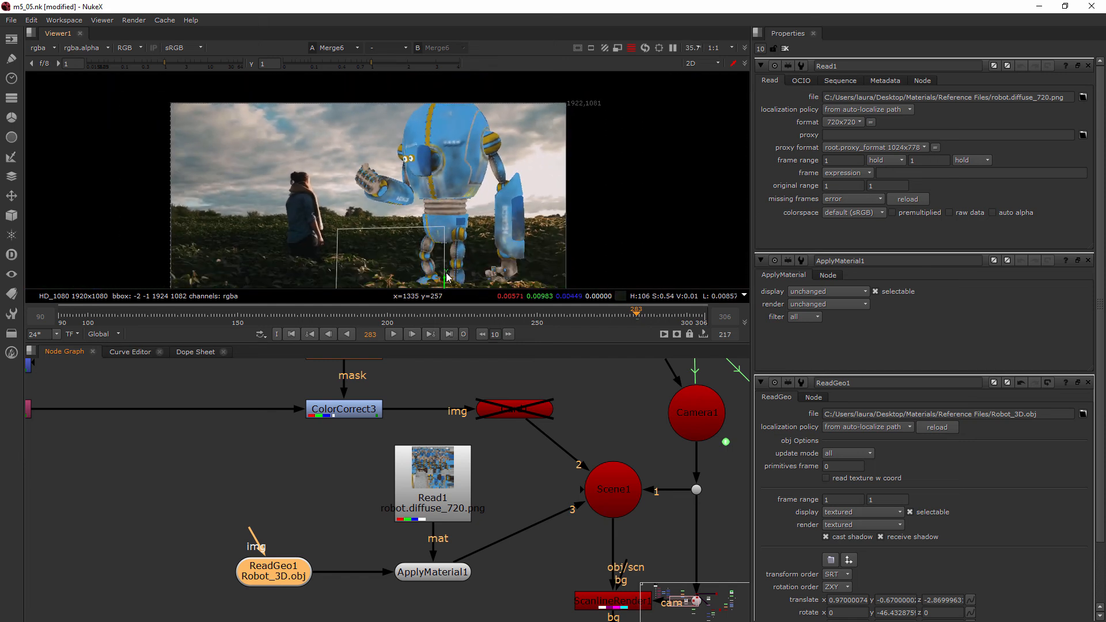
click(785, 48)
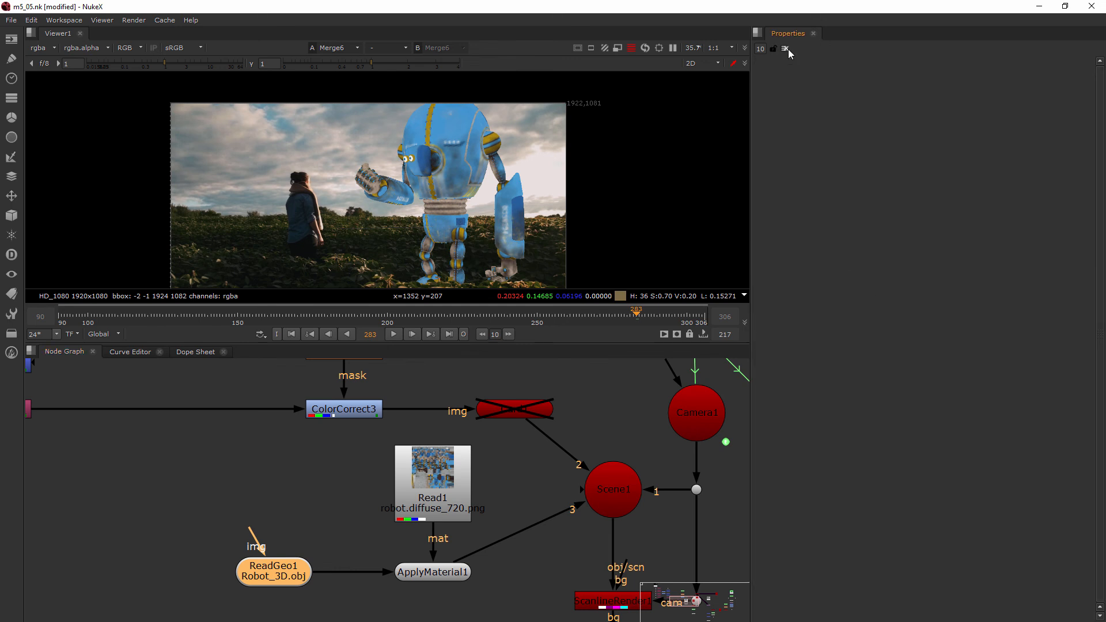
mouse_move(446, 528)
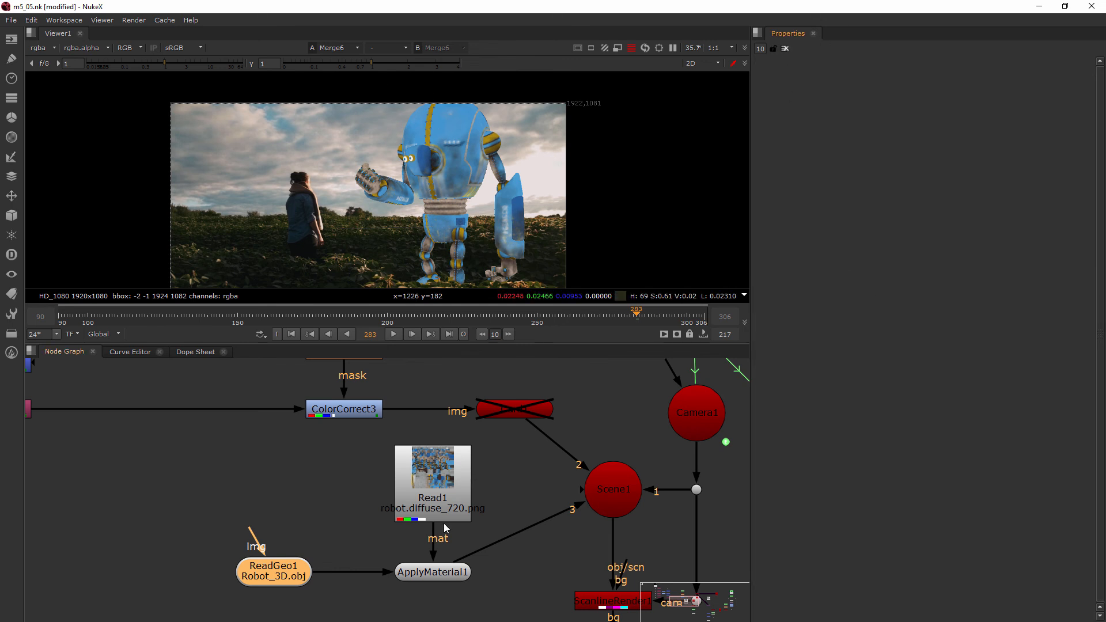
click(432, 571)
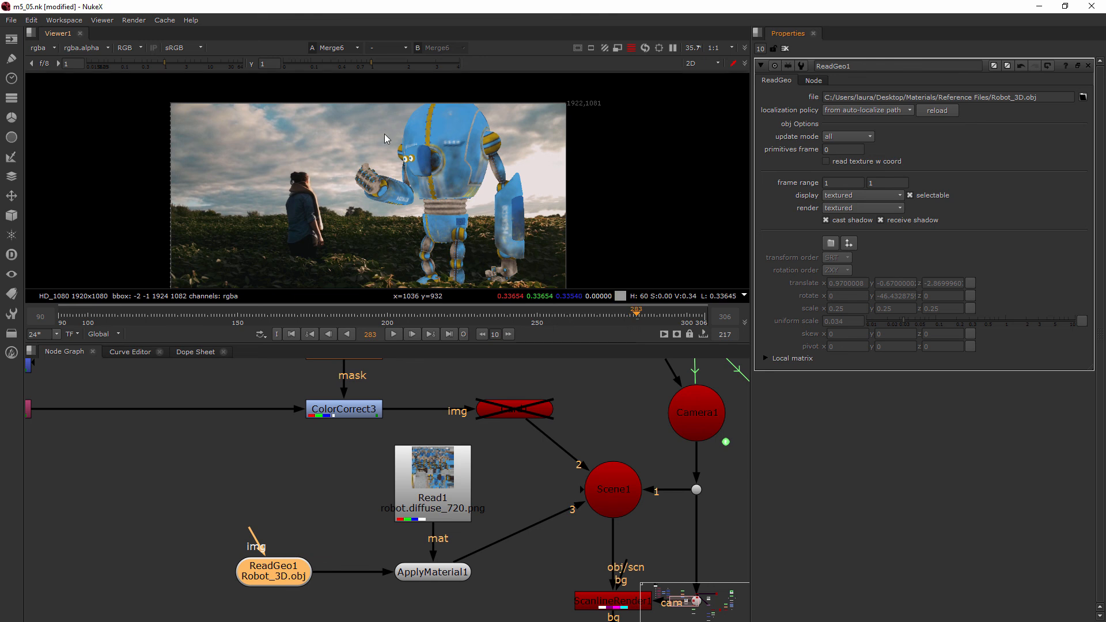
- View the 3D scene and lower the robot's uniform scale from 0.034 to about 0.031
click(691, 64)
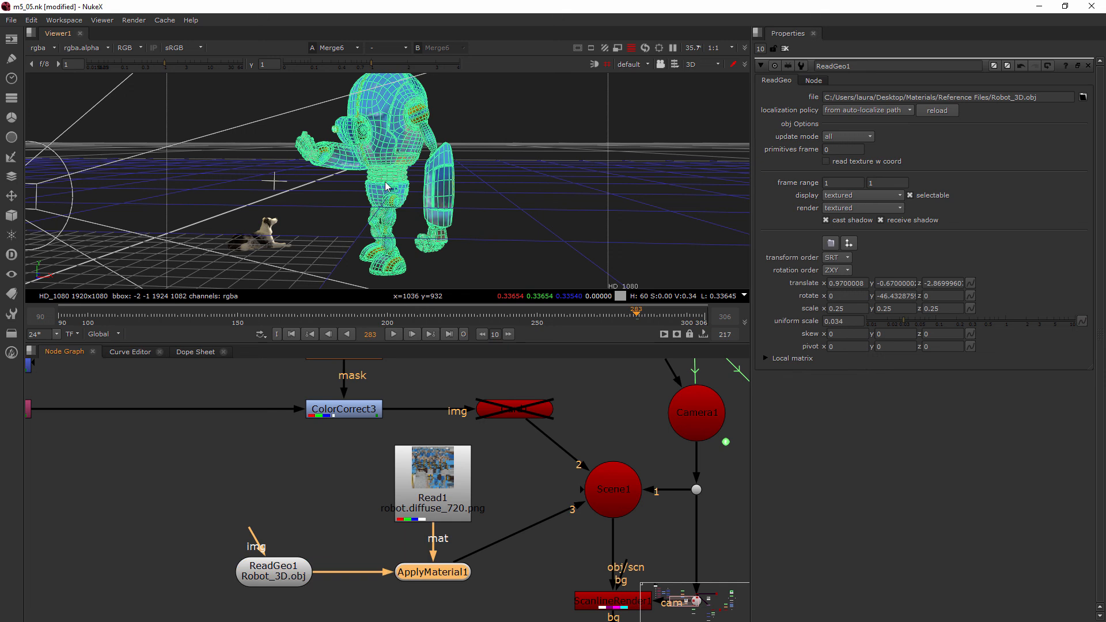
mouse_move(380, 214)
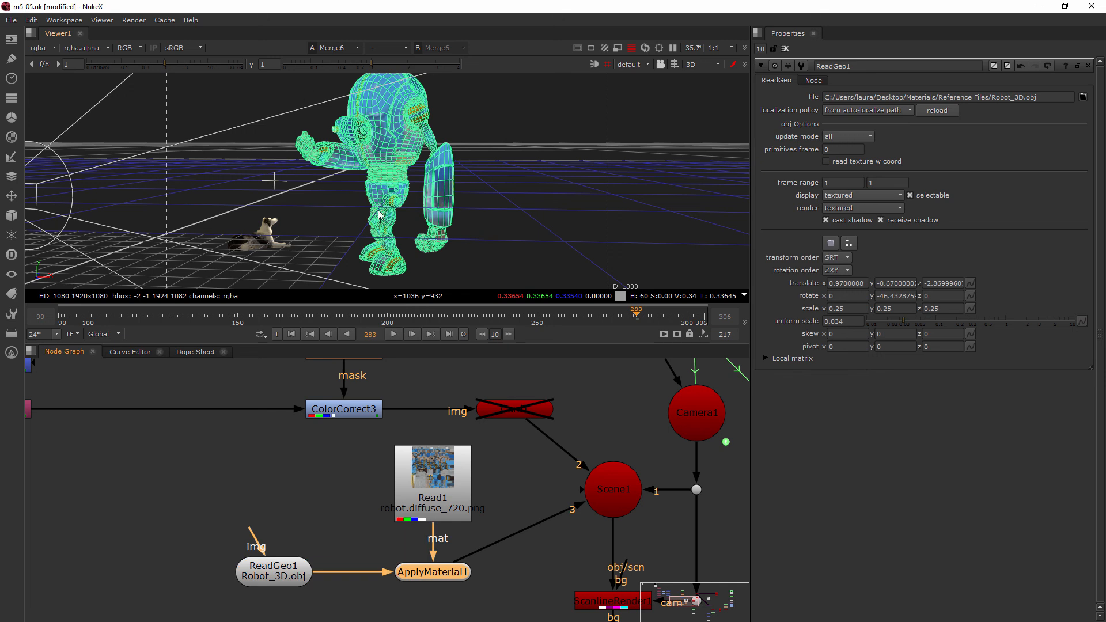
mouse_move(448, 574)
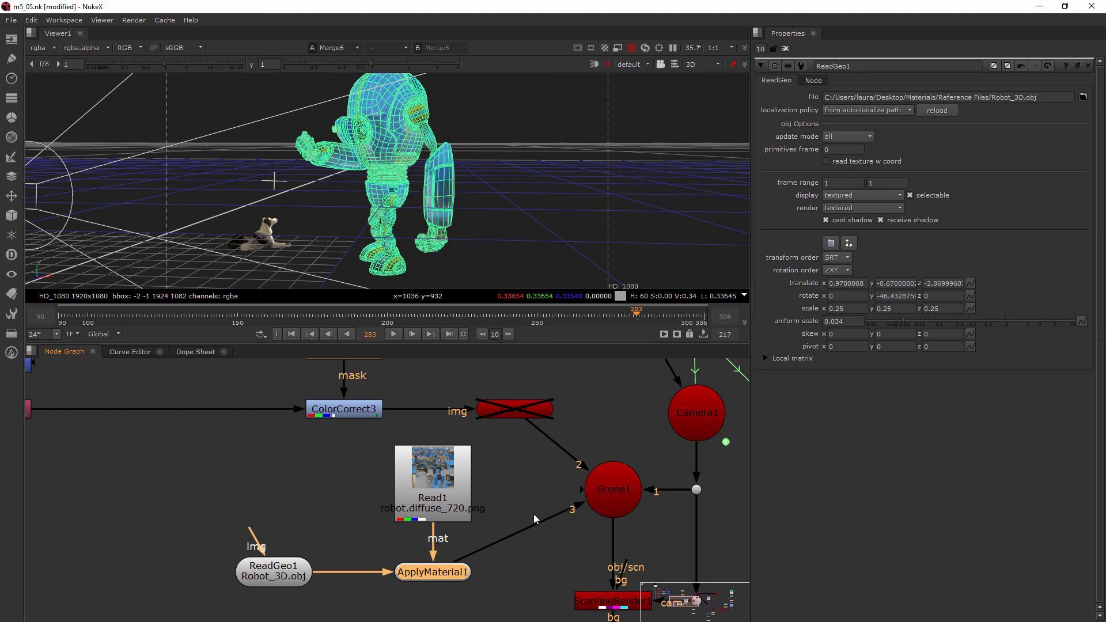
mouse_move(765, 240)
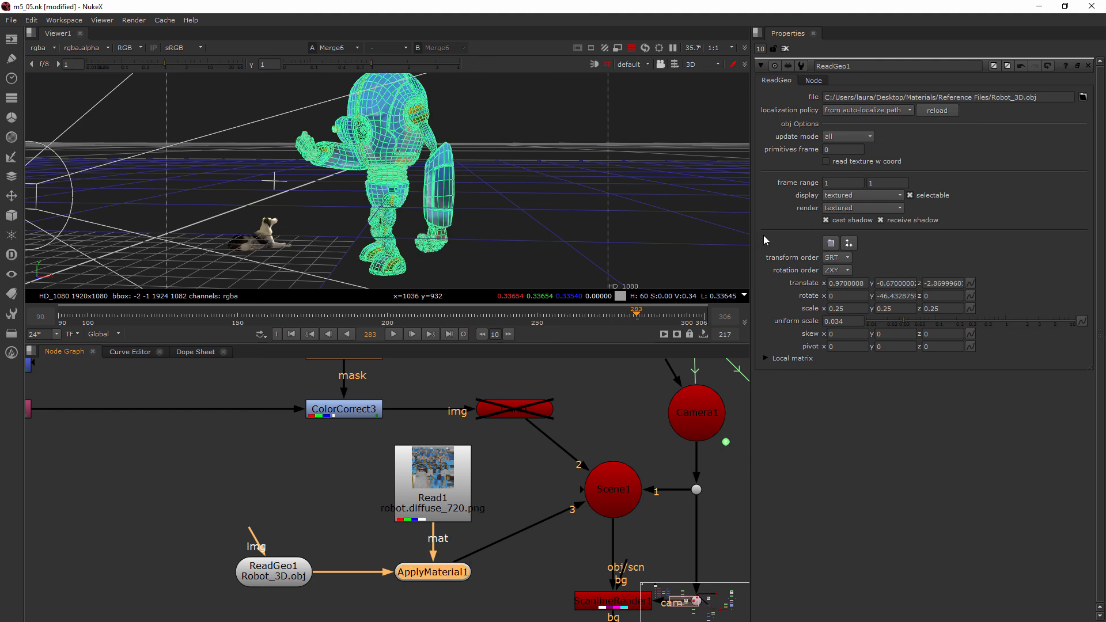
mouse_move(903, 322)
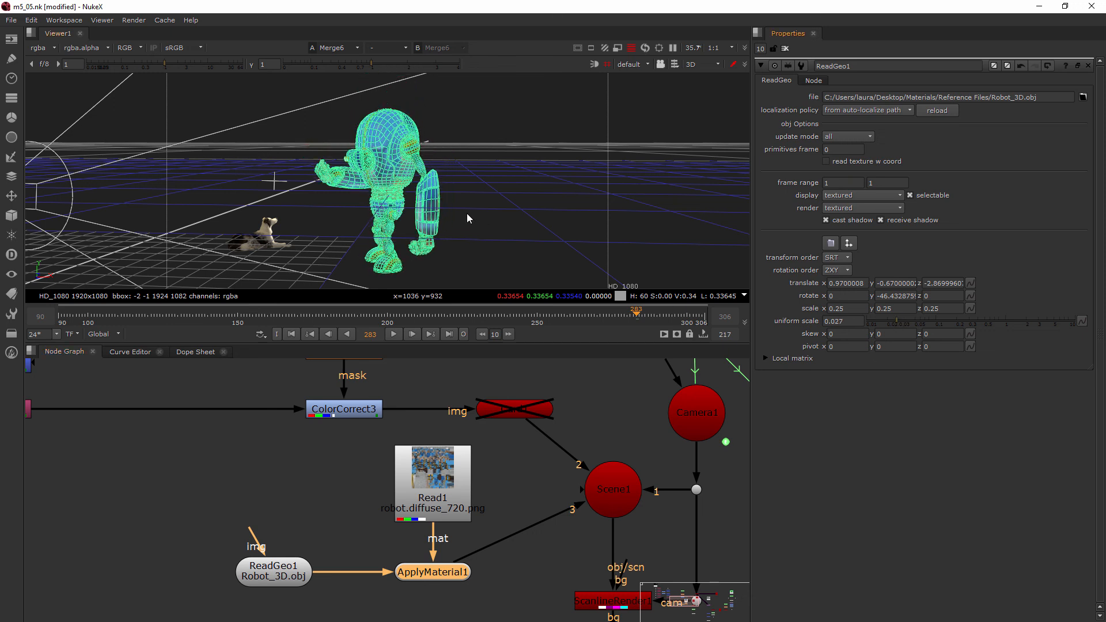
click(698, 63)
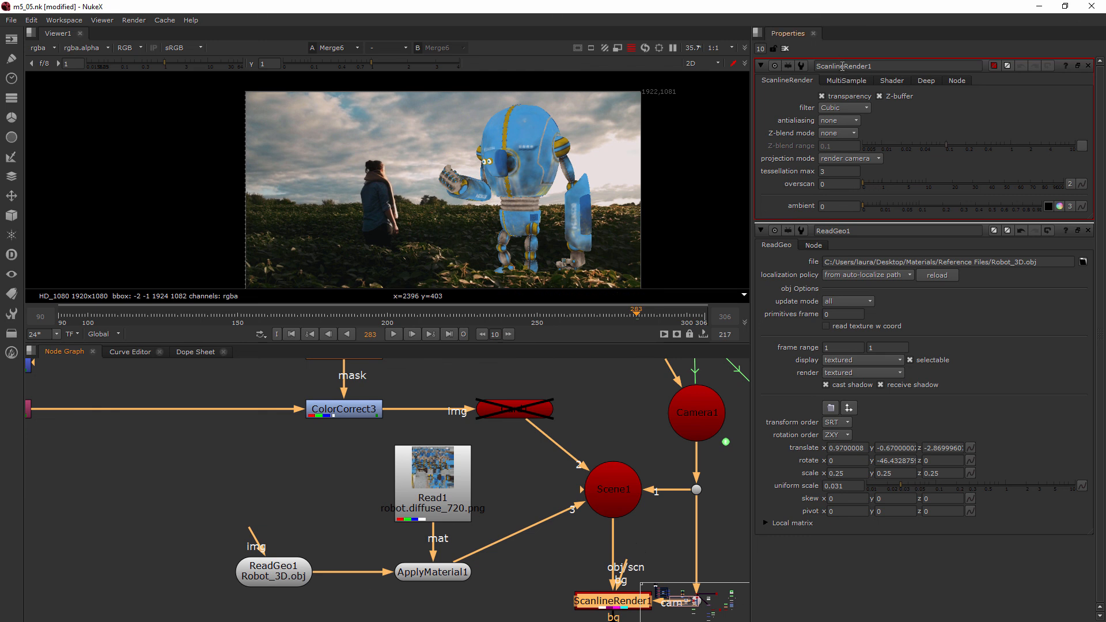
mouse_move(593, 156)
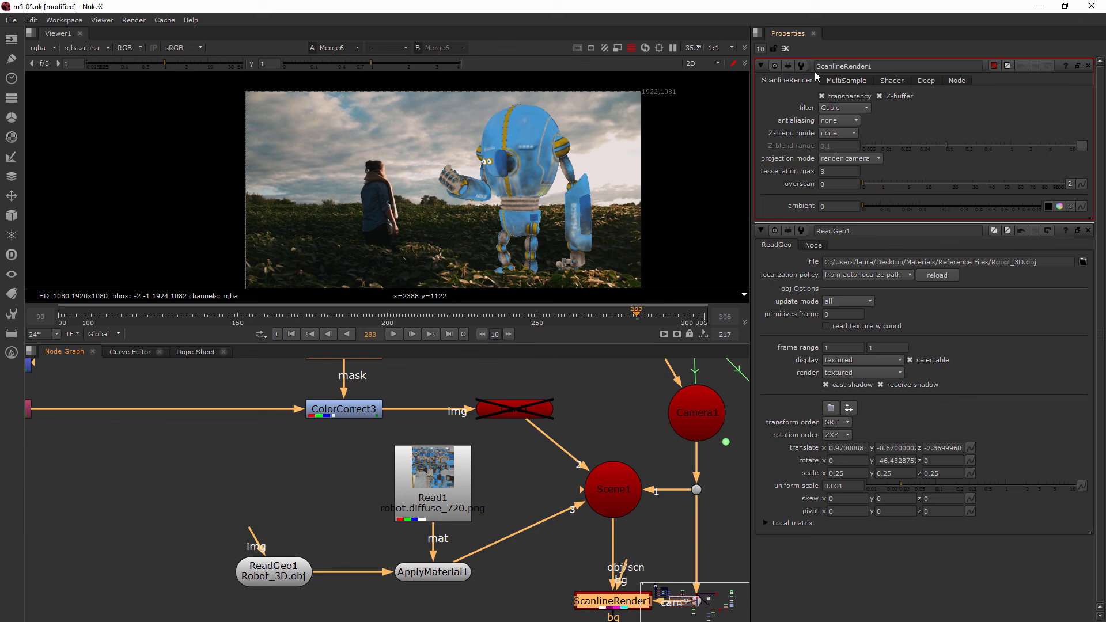
- Show ScanlineRender1's 2D output and zoom in on the robot's stair-stepped edge
click(847, 80)
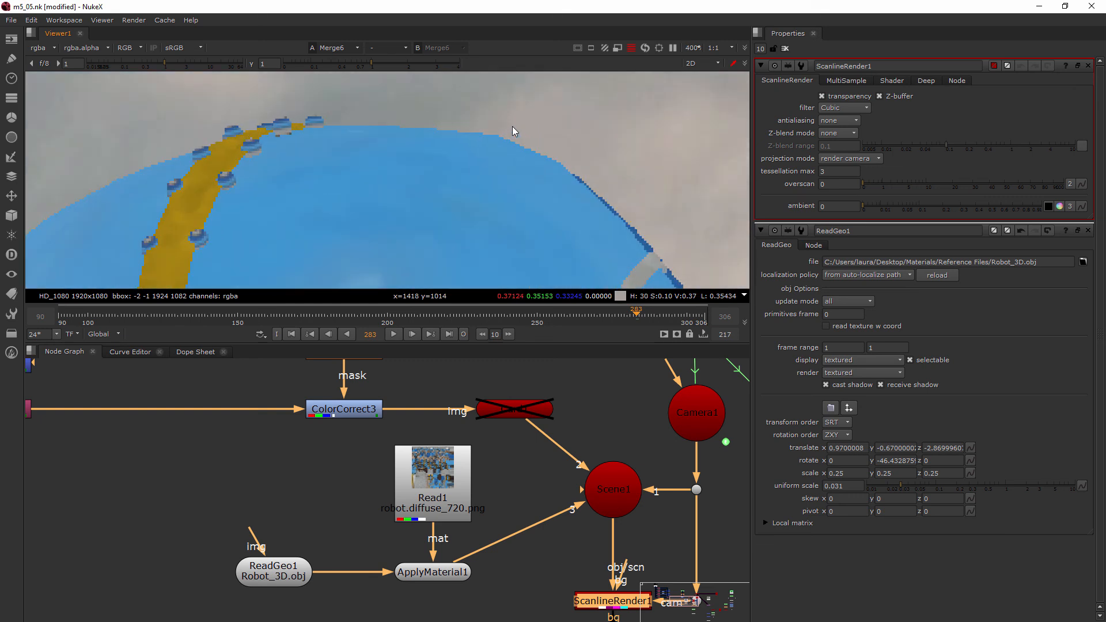
mouse_move(496, 139)
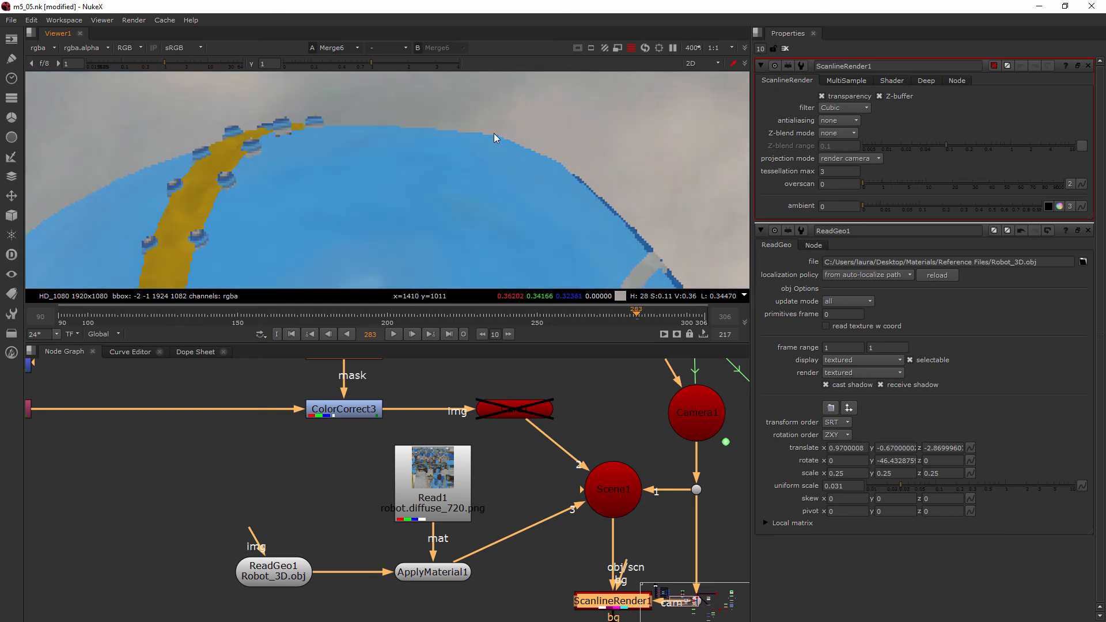
mouse_move(482, 227)
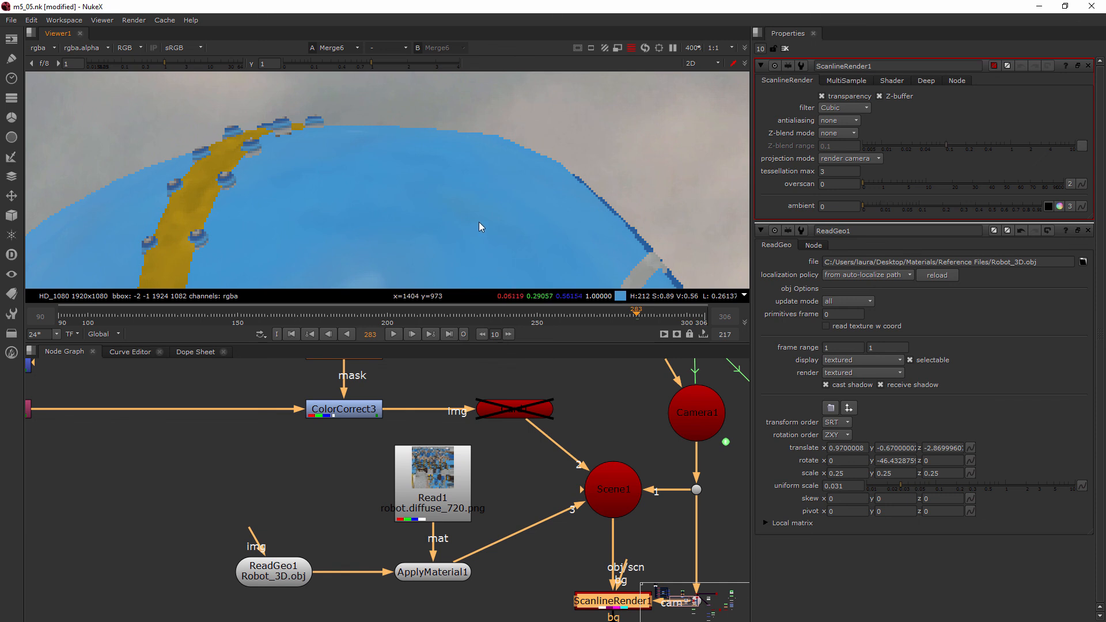
mouse_move(444, 472)
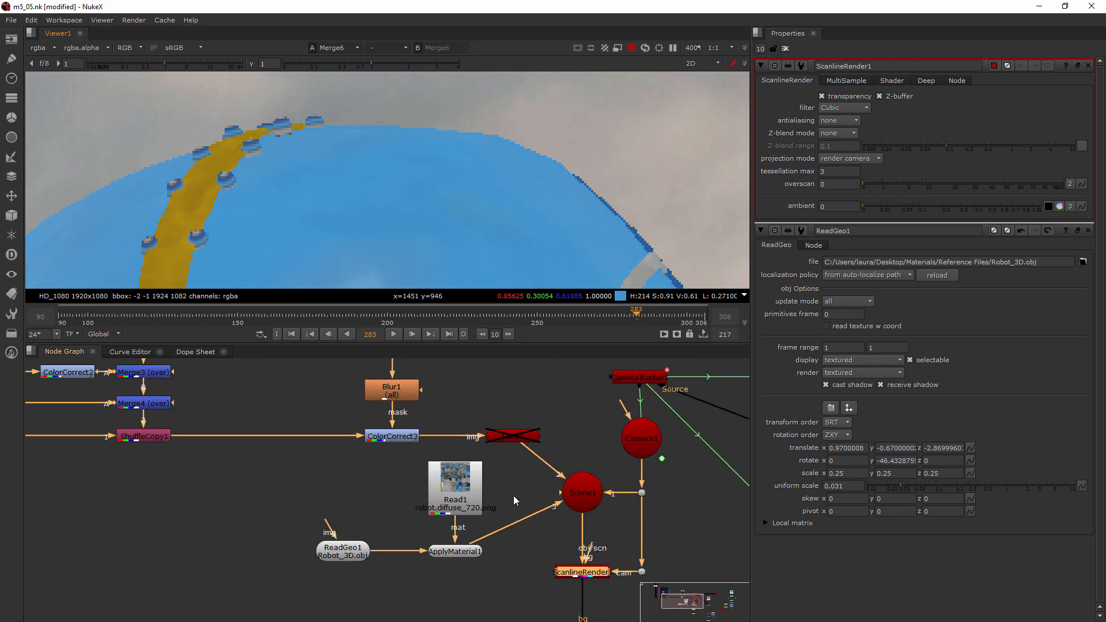
mouse_move(518, 498)
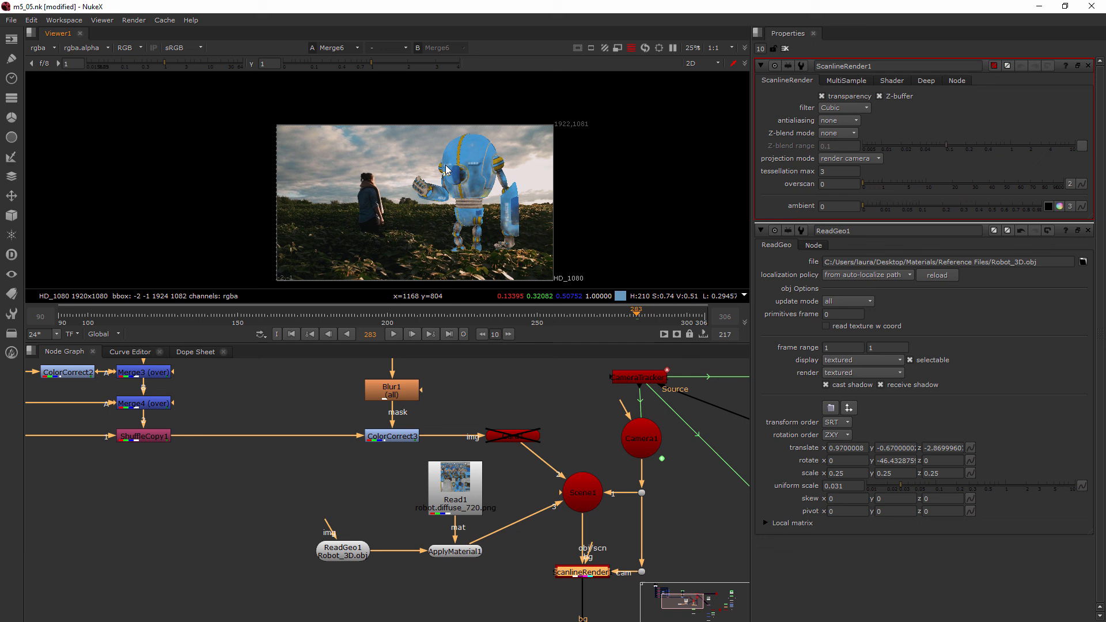
mouse_move(347, 463)
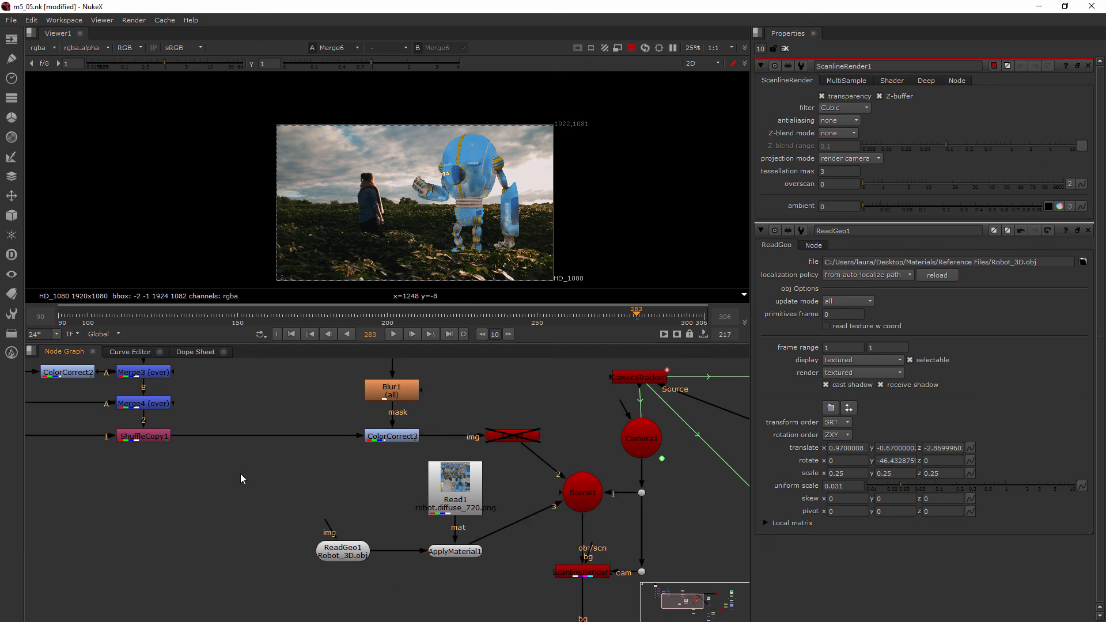
mouse_move(69, 455)
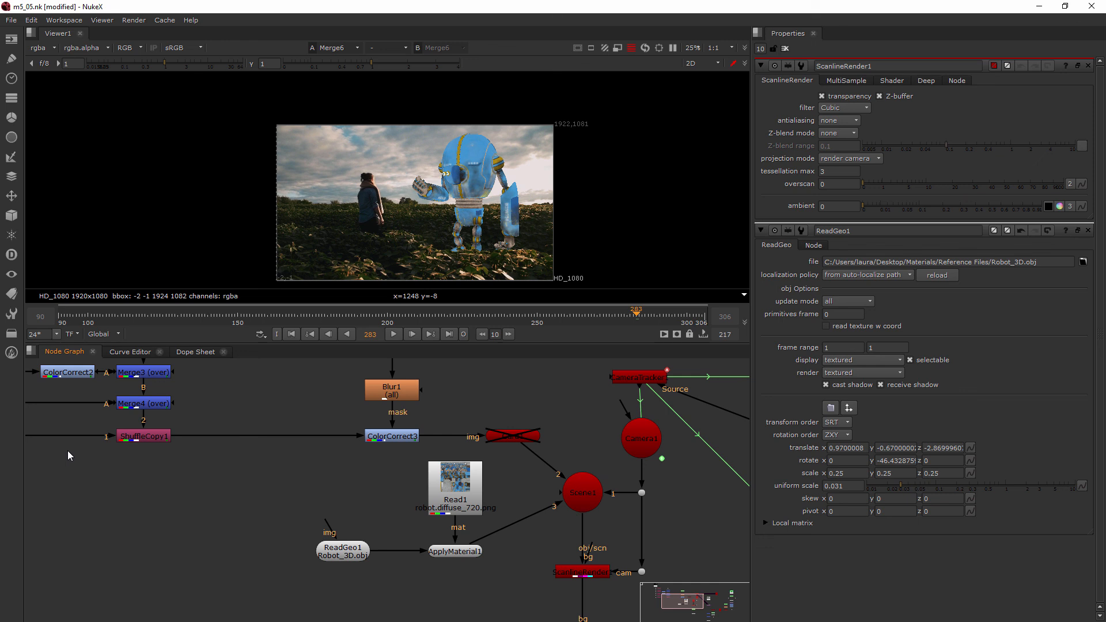